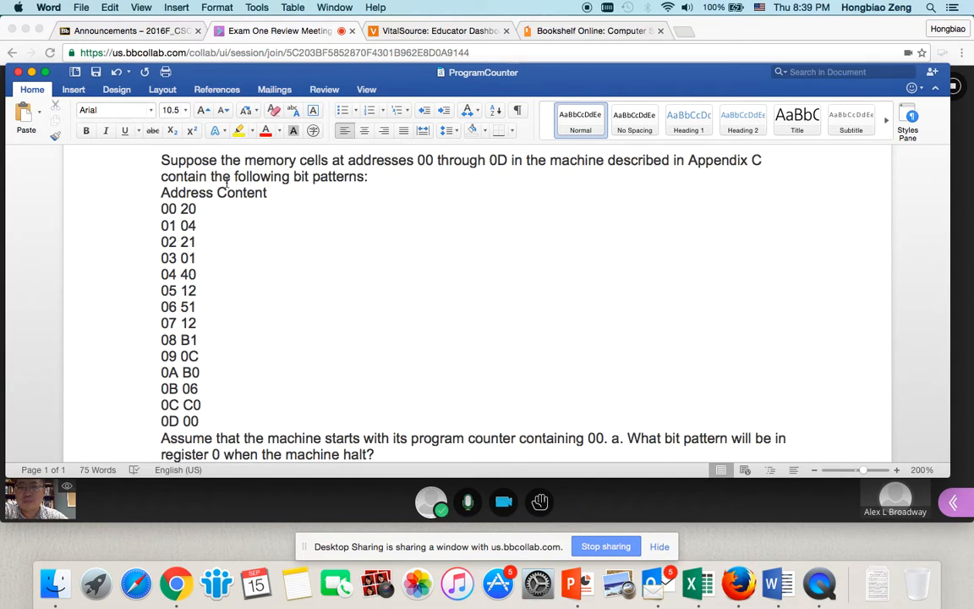
Tab-separate each address from its content so rows 00–0D form two aligned columns
{"action": "left_click_drag", "start_coordinate": [161, 208], "coordinate": [177, 242]}
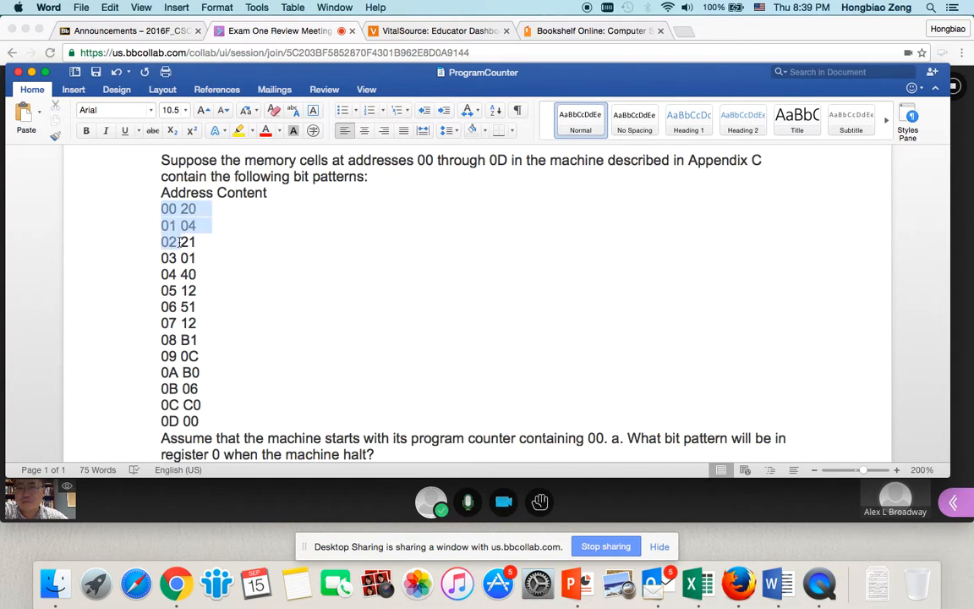
{"action": "left_click", "coordinate": [170, 209]}
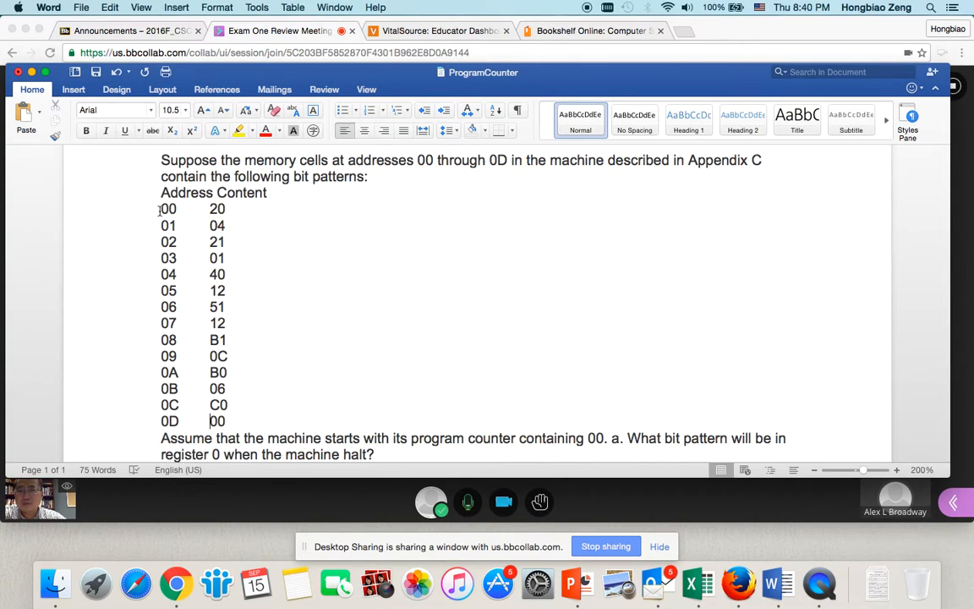
{"action": "double_click", "coordinate": [167, 208]}
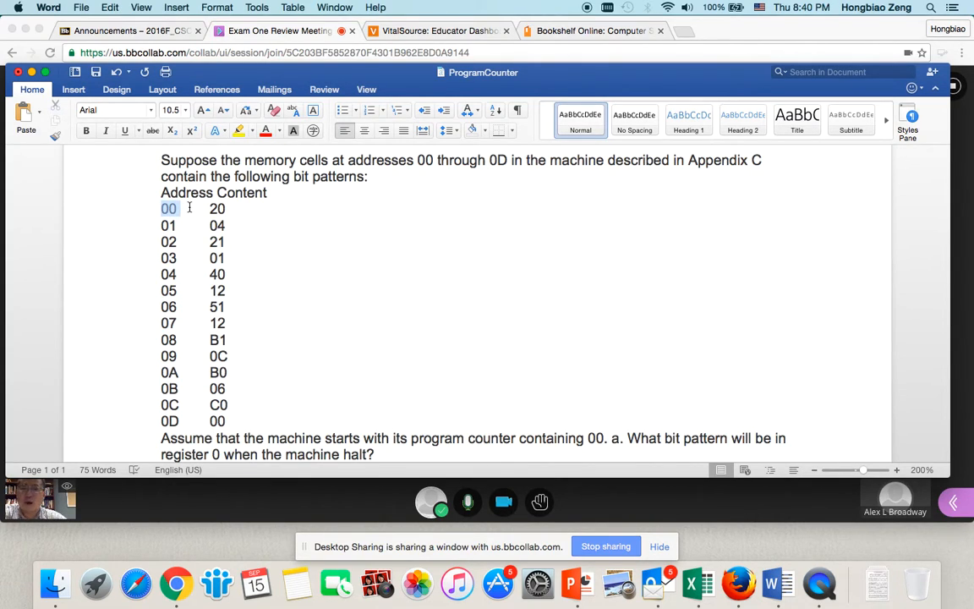
{"action": "left_click_drag", "start_coordinate": [168, 209], "coordinate": [224, 225]}
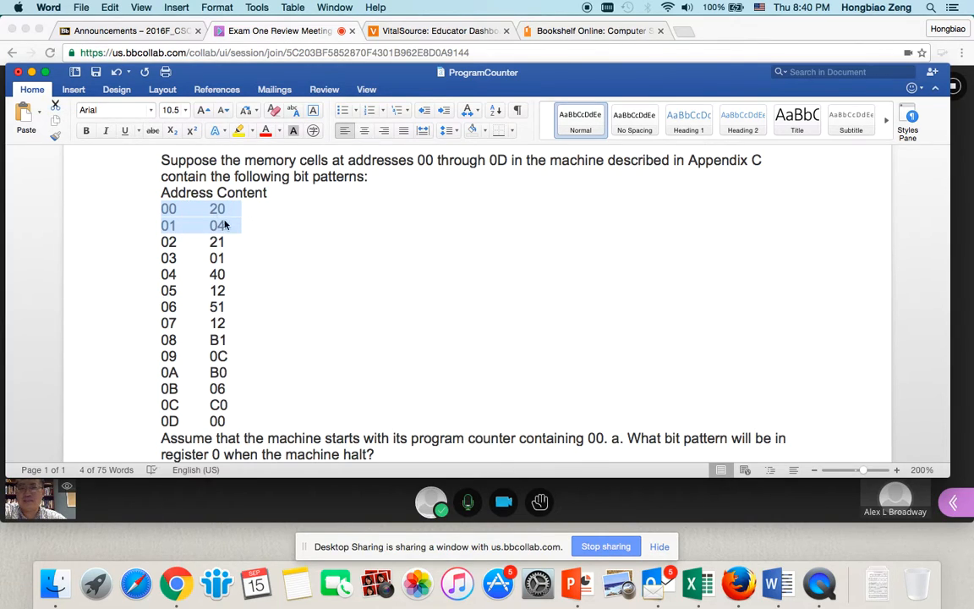
{"action": "mouse_move", "coordinate": [246, 212]}
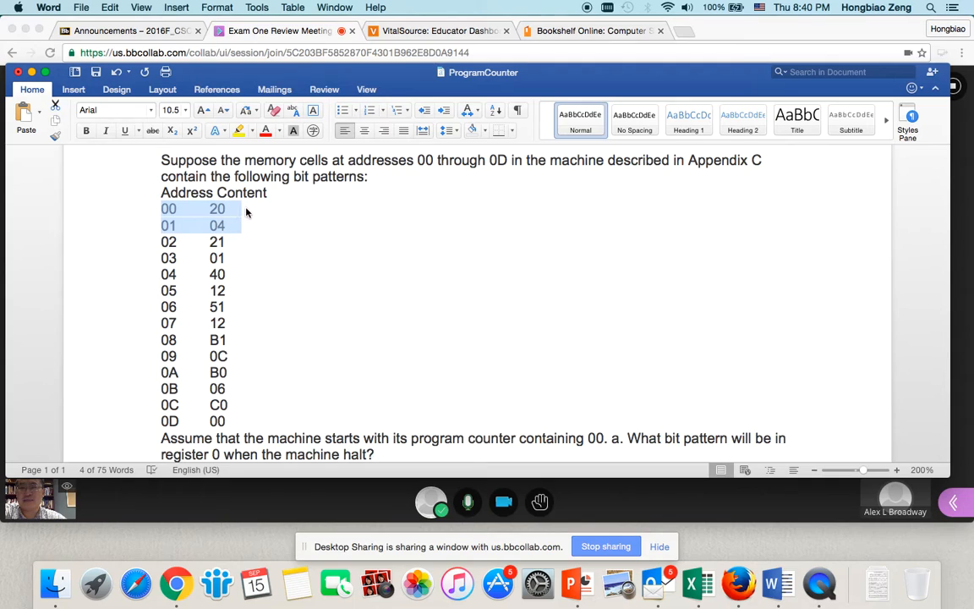
{"action": "mouse_move", "coordinate": [203, 214]}
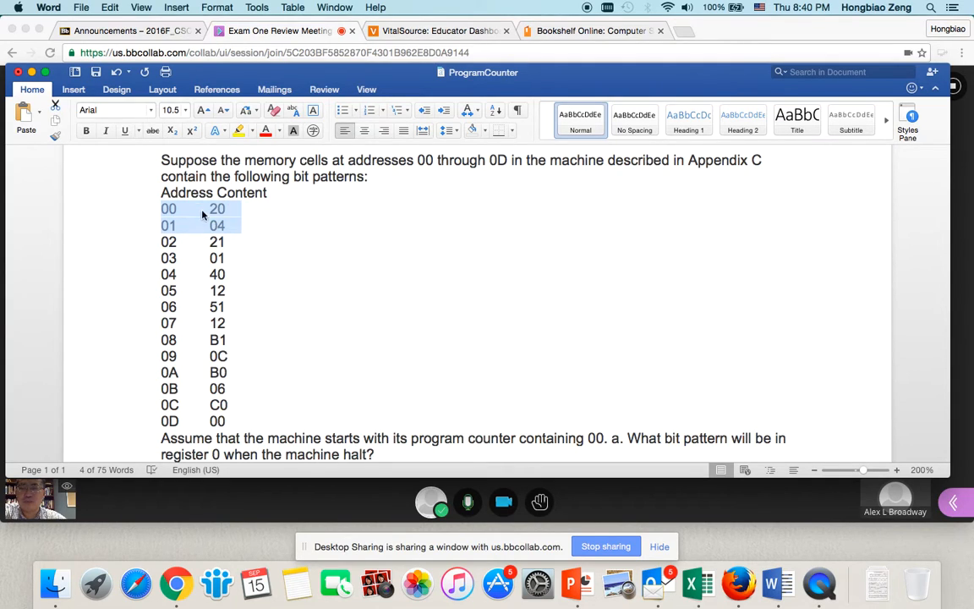
{"action": "mouse_move", "coordinate": [731, 172]}
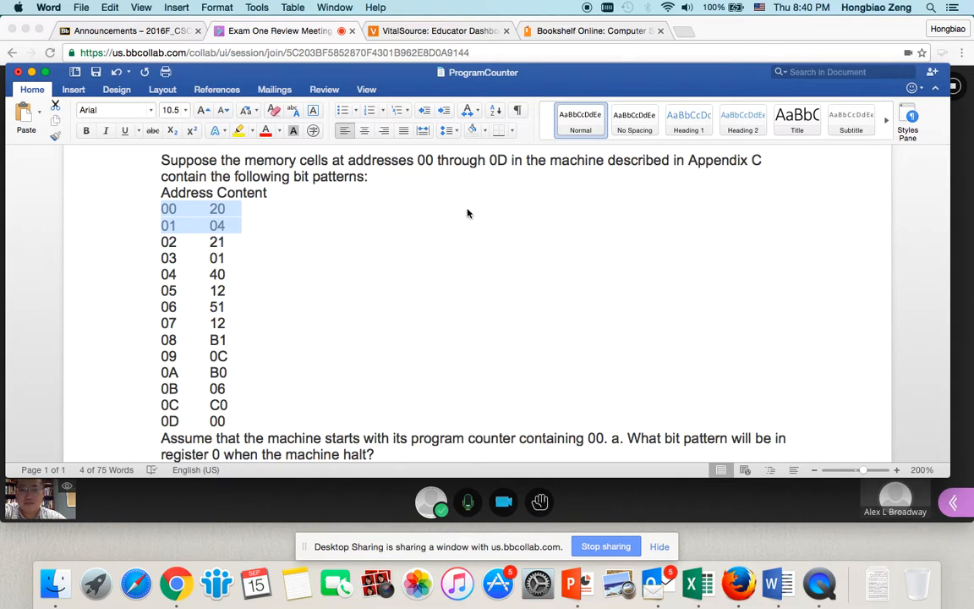
{"action": "mouse_move", "coordinate": [181, 221]}
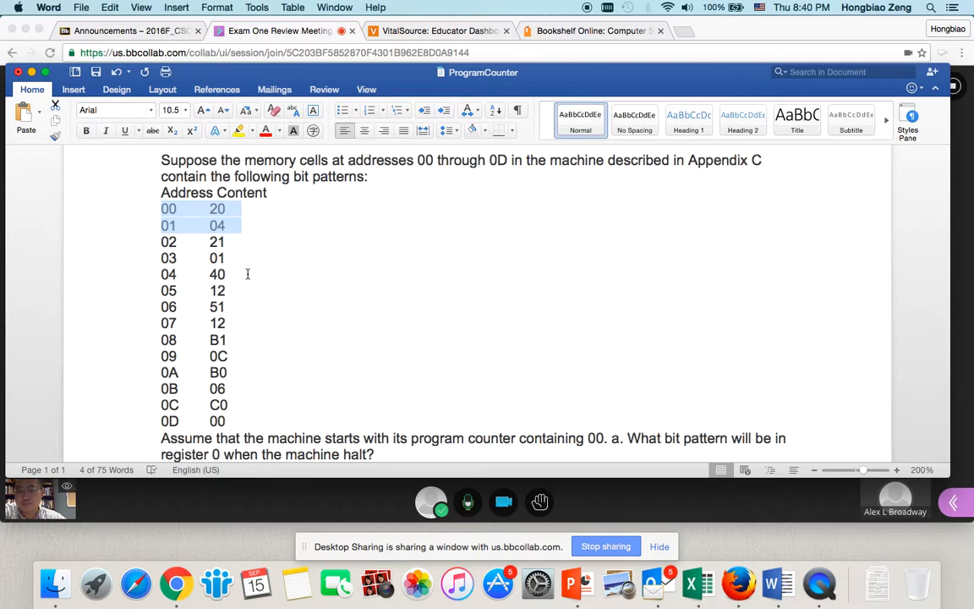
{"action": "mouse_move", "coordinate": [201, 408]}
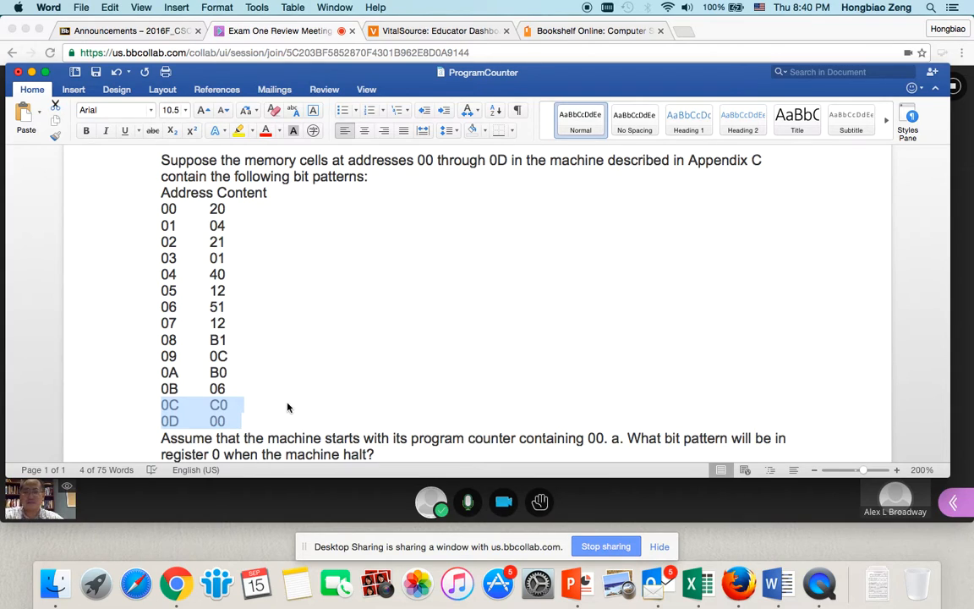
Add '// C000 HALT' to address 0C and append address rows 0E, 0F and 10
{"action": "type", "text": "//"}
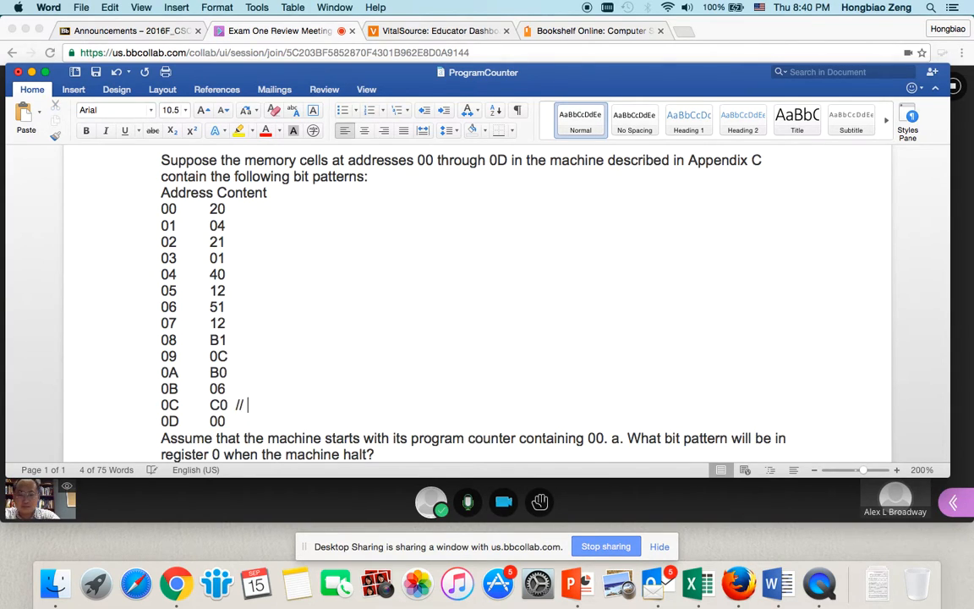
{"action": "type", "text": "C000 HALT"}
{"action": "type", "text": "0F"}
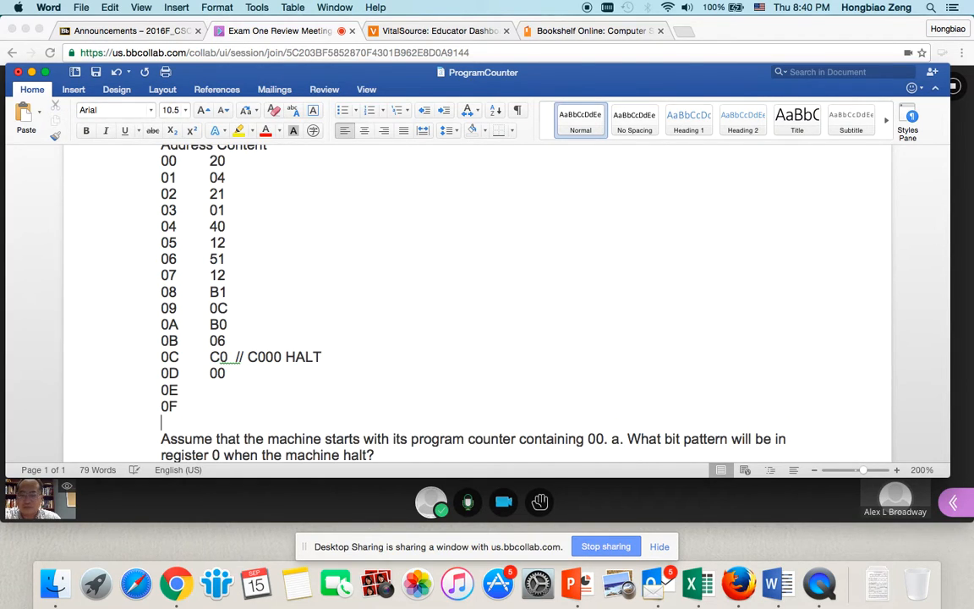
{"action": "type", "text": "10"}
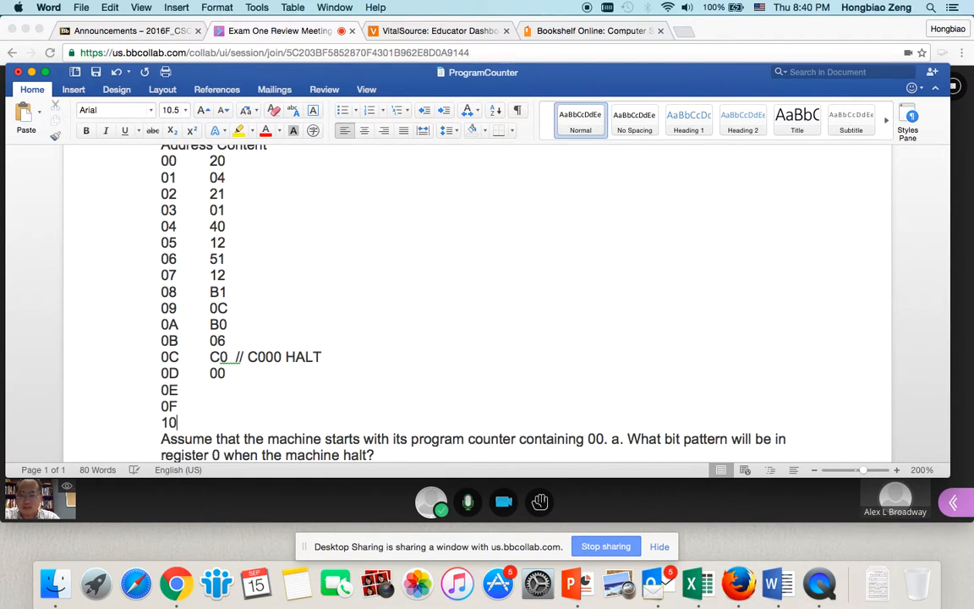
{"action": "key", "text": "Return"}
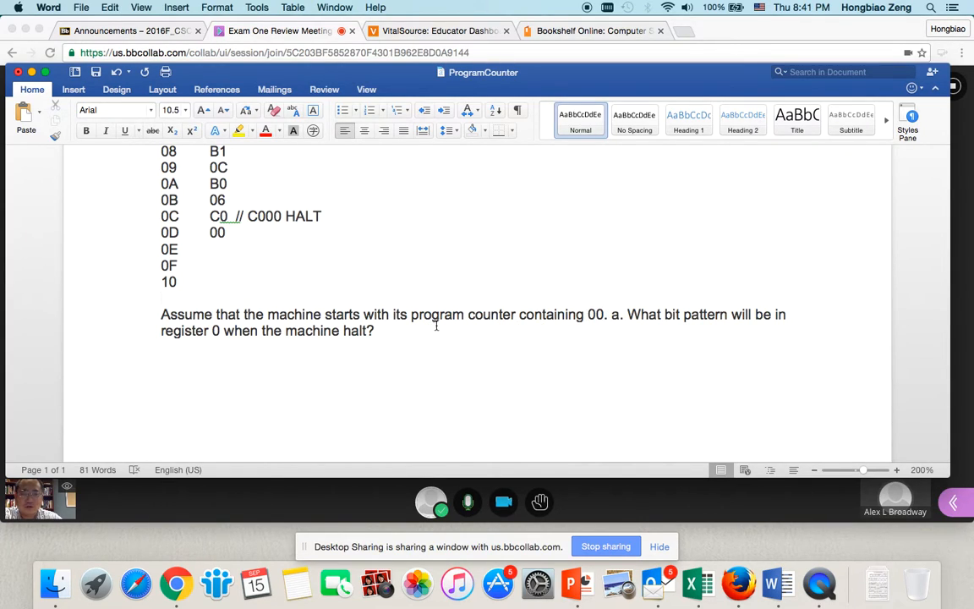
{"action": "double_click", "coordinate": [463, 314]}
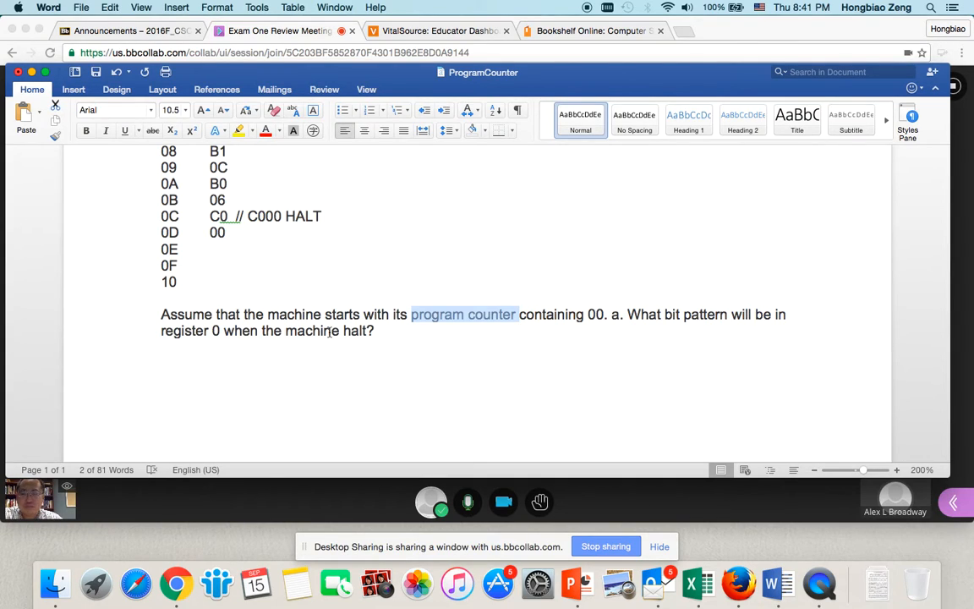
{"action": "mouse_move", "coordinate": [254, 339]}
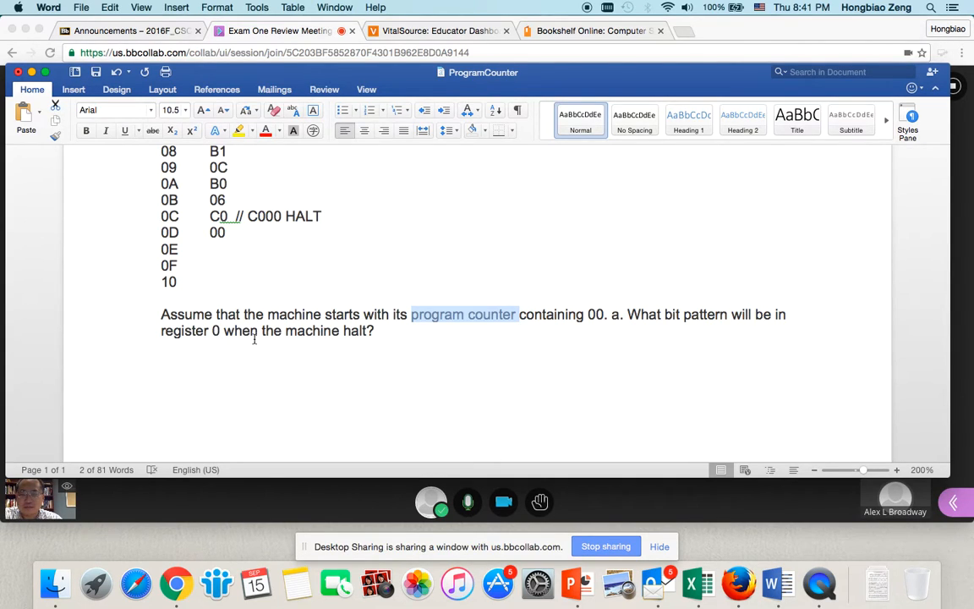
{"action": "mouse_move", "coordinate": [319, 340]}
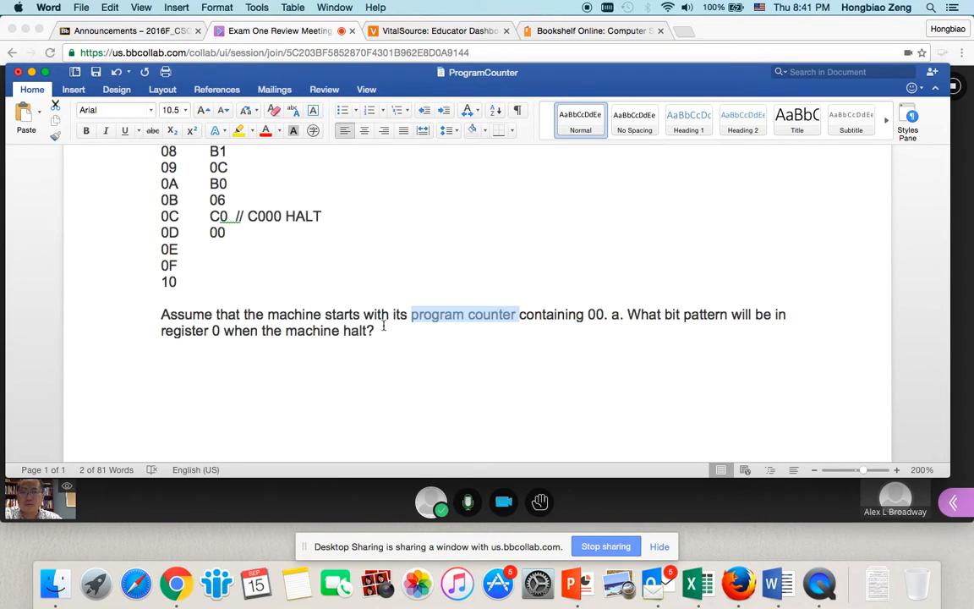
{"action": "scroll", "scroll_direction": "down", "scroll_amount": 3}
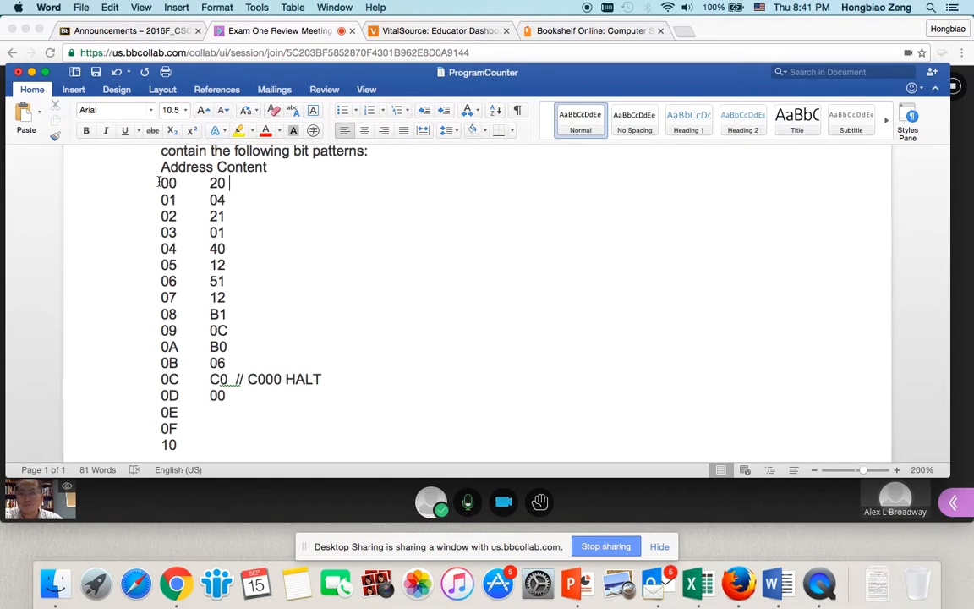
Comment address 00 as '// 2004 LOAD value 04 into register 0', fixing the 'registser' typo
{"action": "left_click_drag", "start_coordinate": [160, 183], "coordinate": [229, 199]}
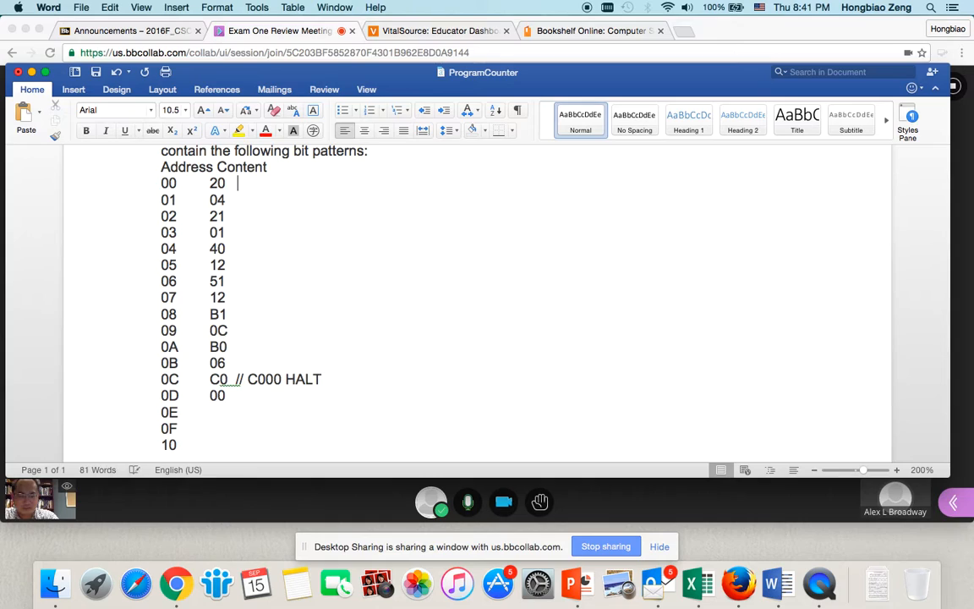
{"action": "type", "text": "//"}
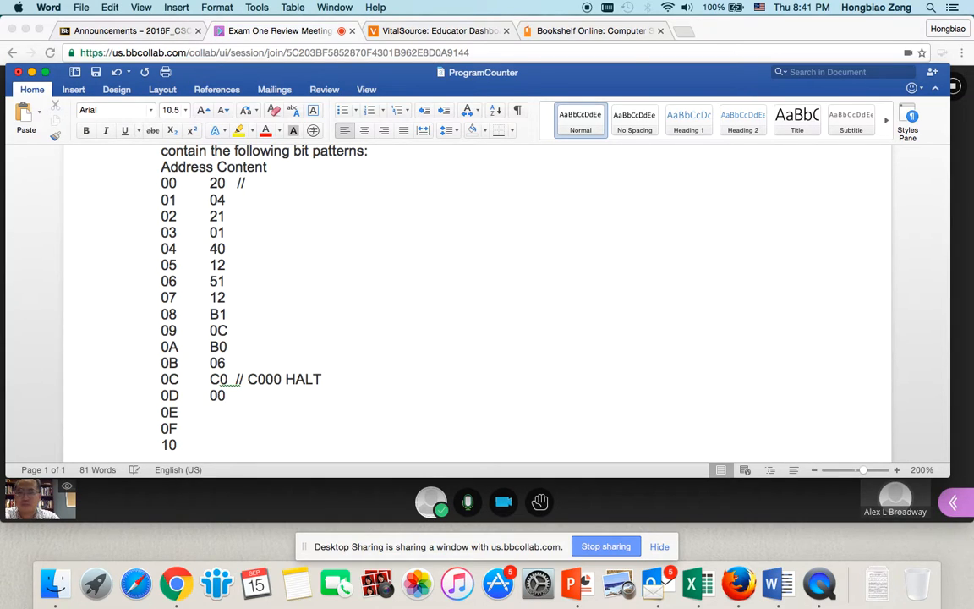
{"action": "type", "text": "2004 L"}
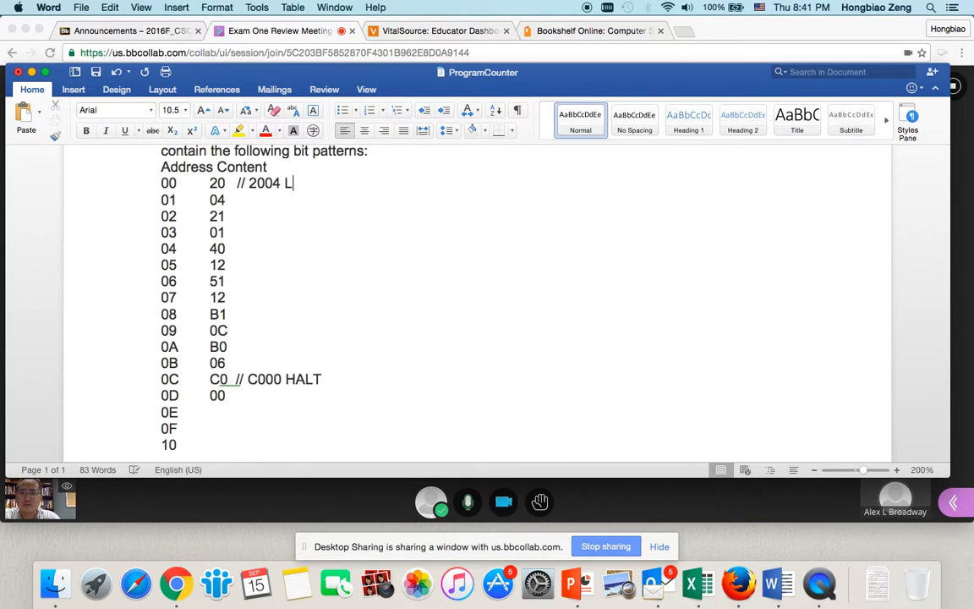
{"action": "type", "text": "OAD value"}
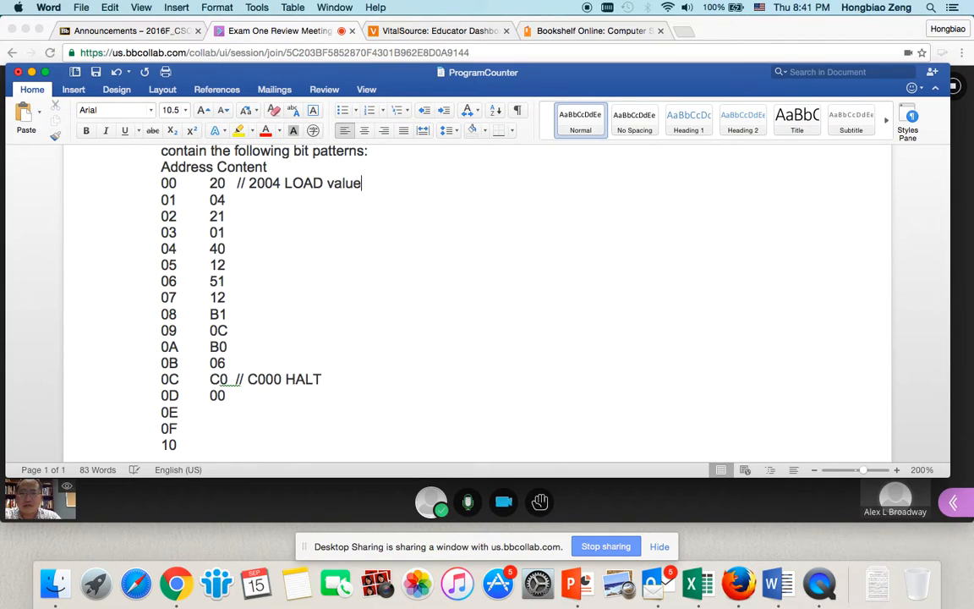
{"action": "type", "text": "04 i"}
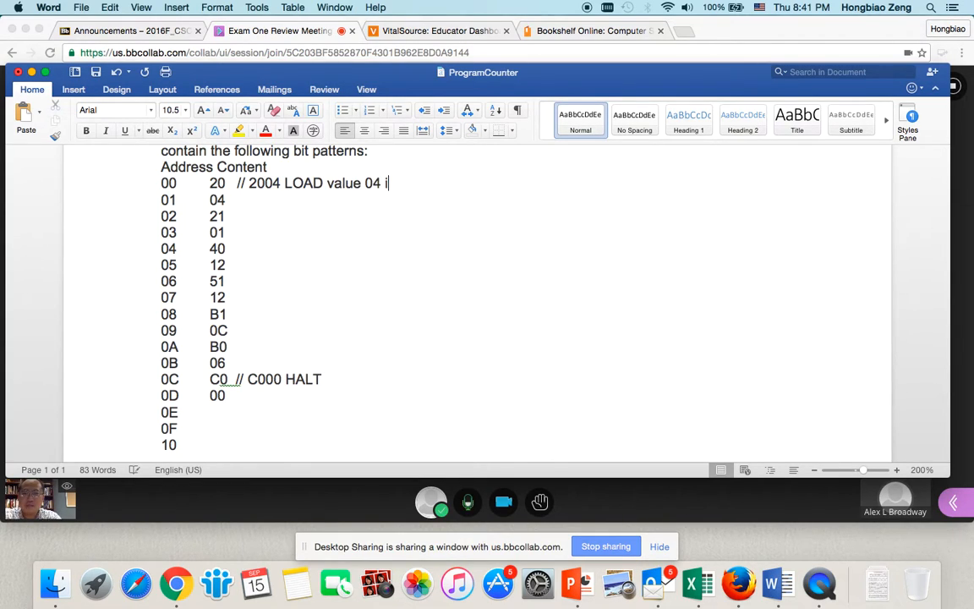
{"action": "type", "text": "nto registser"}
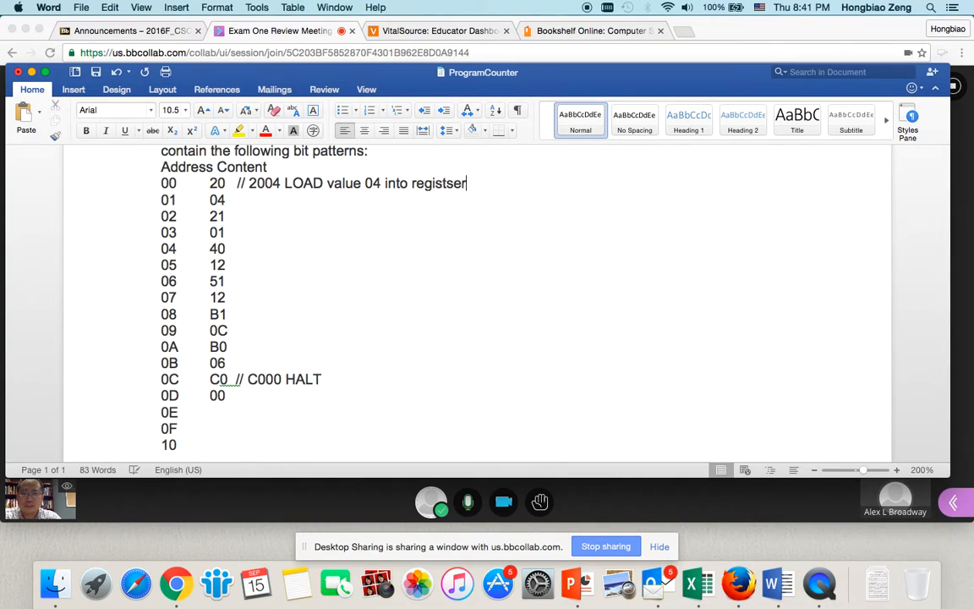
{"action": "key", "text": "BackSpace"}
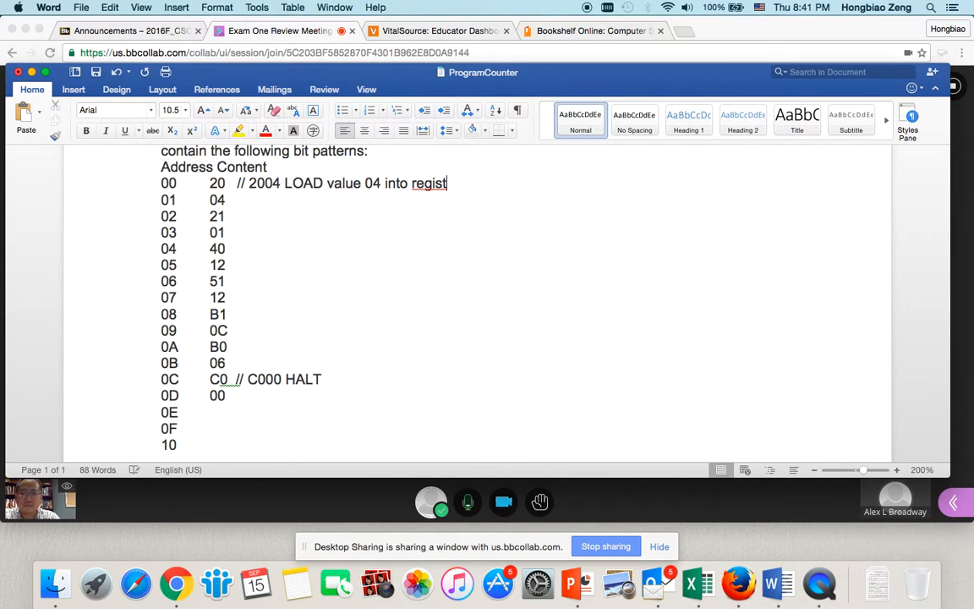
{"action": "type", "text": "er 0"}
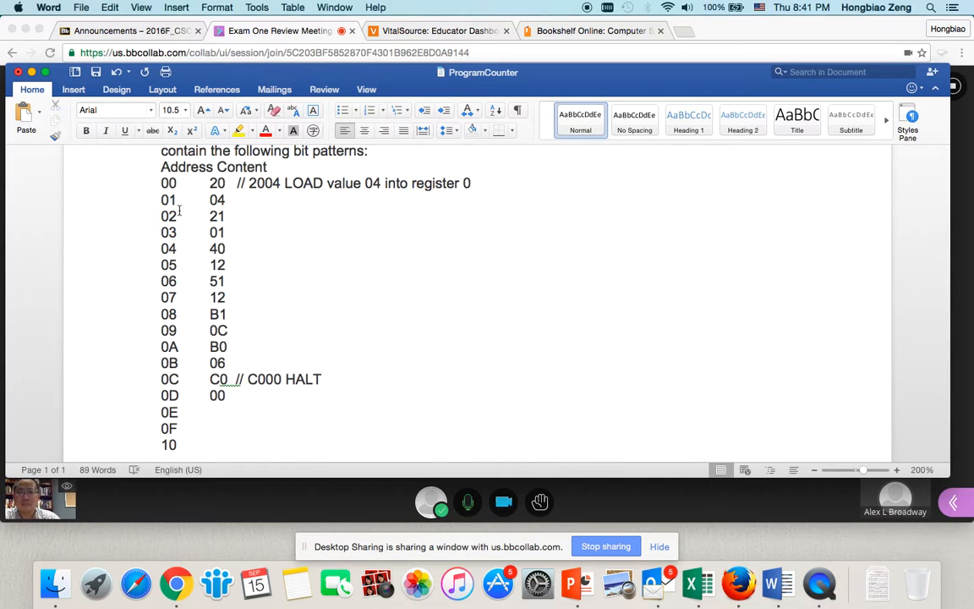
{"action": "left_click", "coordinate": [228, 216]}
{"action": "type", "text": " //"}
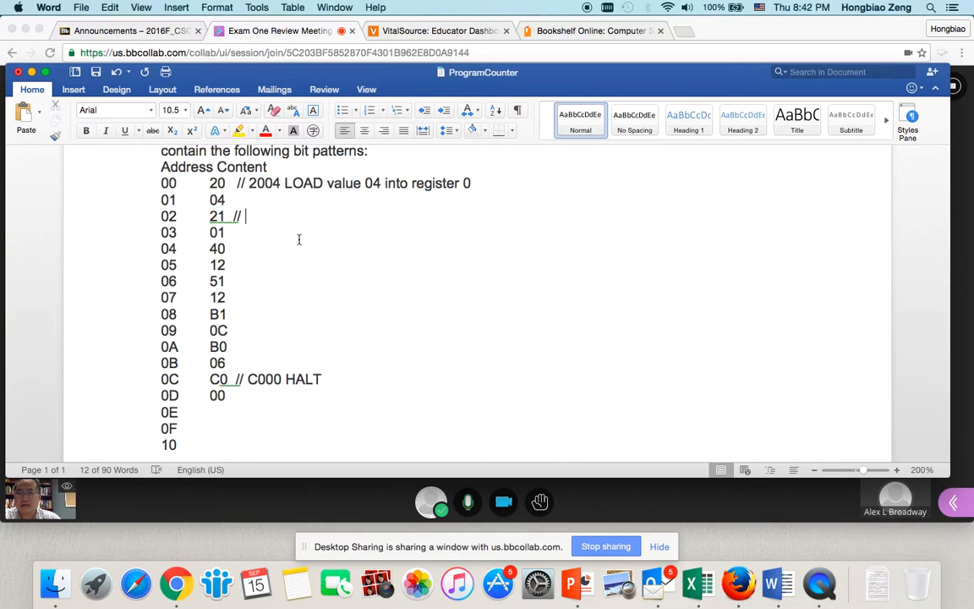
Type the address 02 comment '// 2101 LOAD value 01 into register 1'
{"action": "type", "text": "21"}
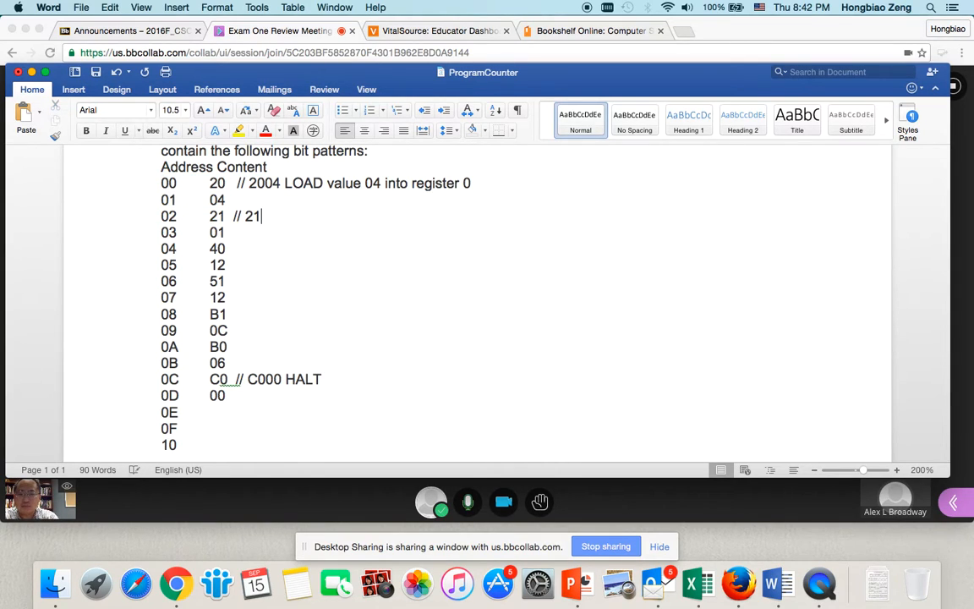
{"action": "type", "text": "01 L"}
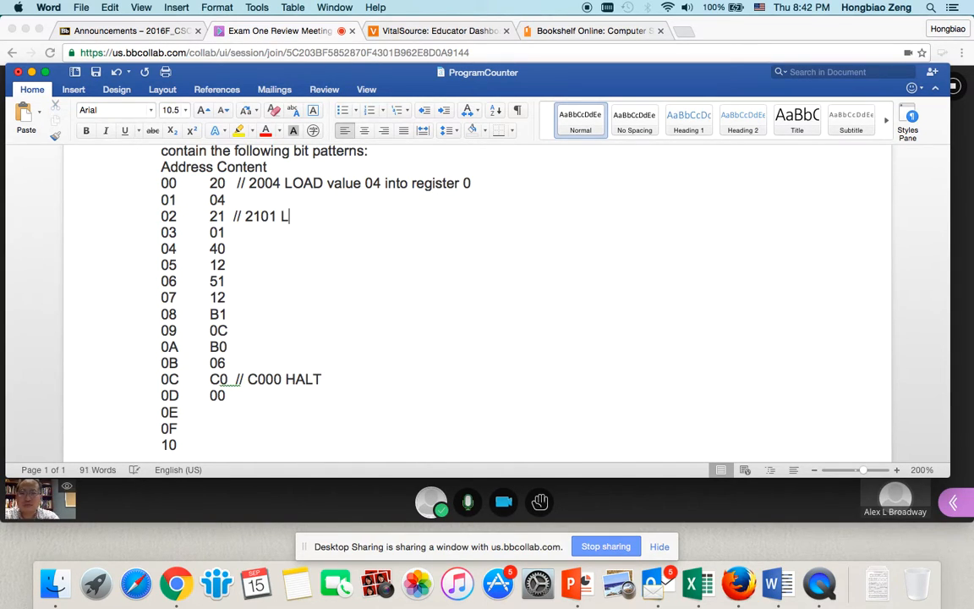
{"action": "type", "text": "OAD value 01"}
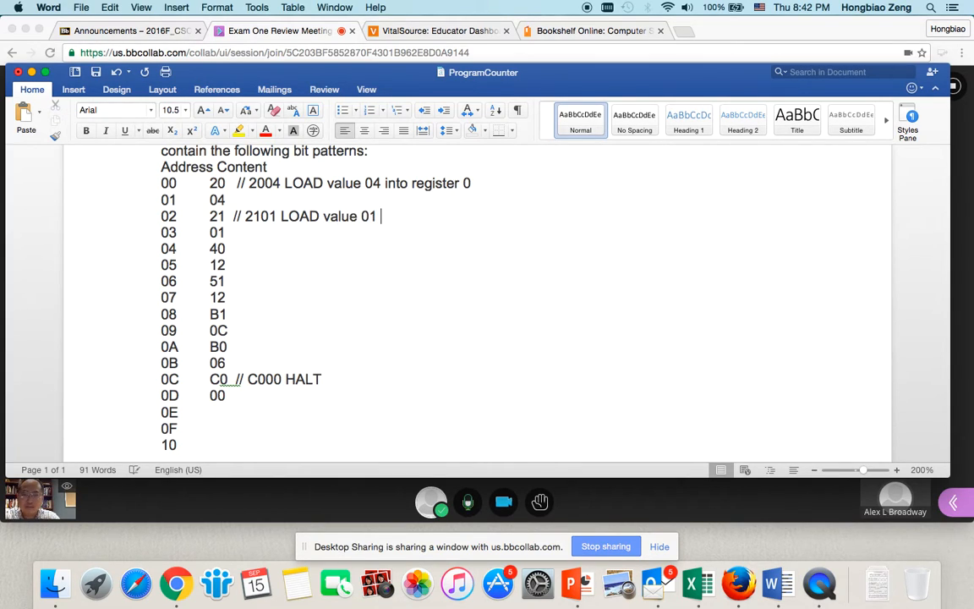
{"action": "type", "text": "into regsi"}
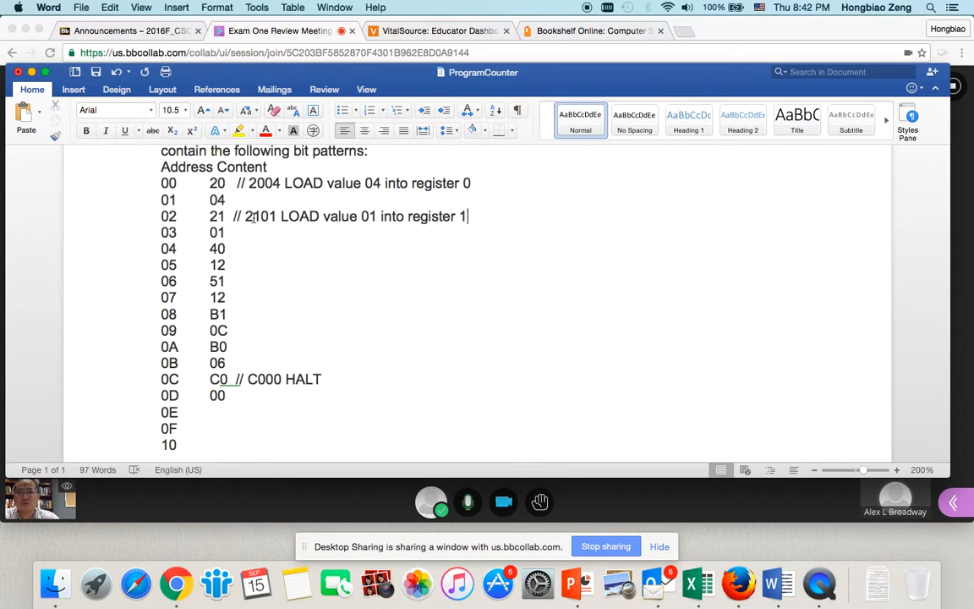
{"action": "double_click", "coordinate": [248, 216]}
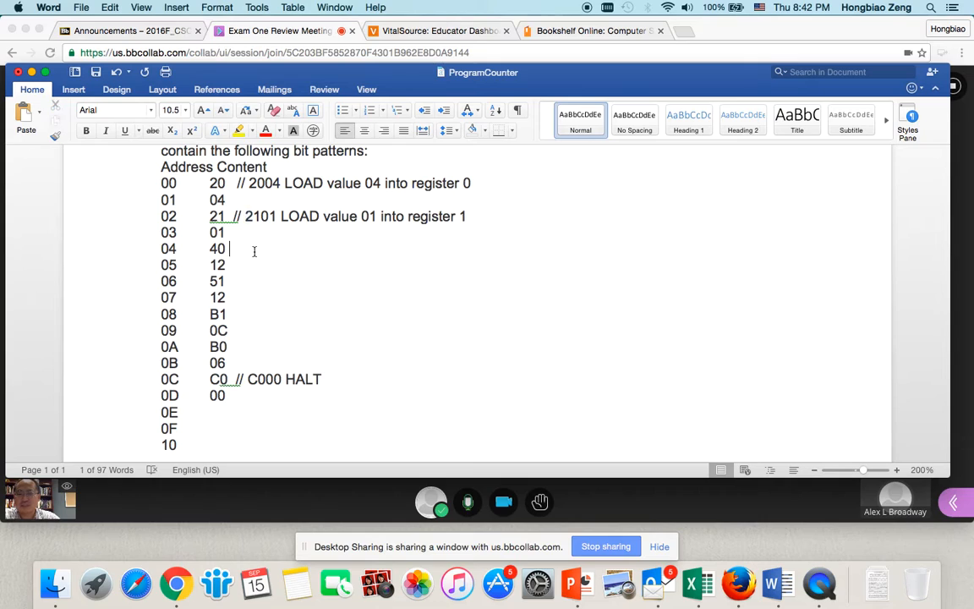
Begin the address 04 comment '// 4012', then switch to the Chrome textbook
{"action": "type", "text": "//"}
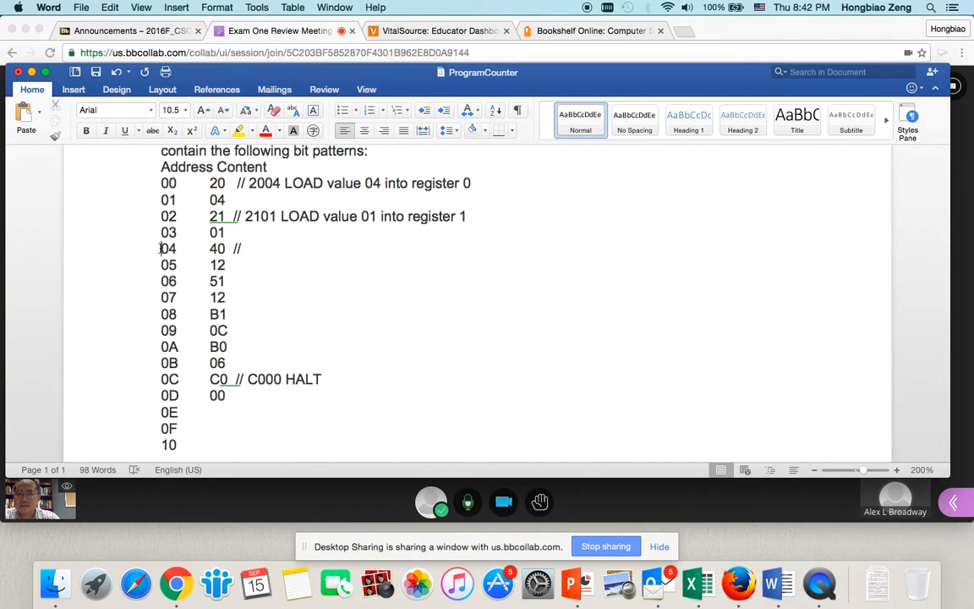
{"action": "left_click_drag", "start_coordinate": [160, 248], "coordinate": [239, 264]}
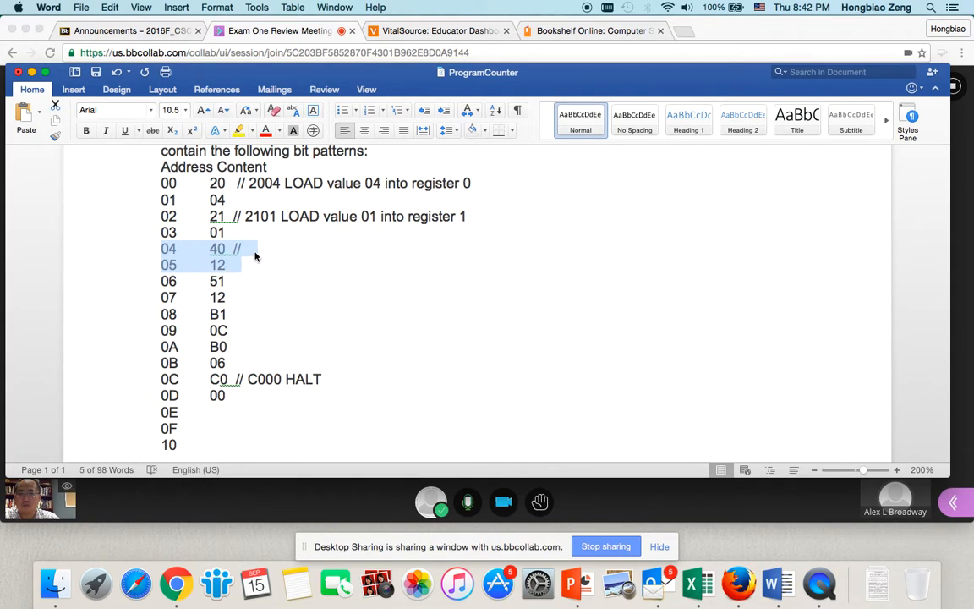
{"action": "left_click", "coordinate": [257, 254]}
{"action": "type", "text": " 40"}
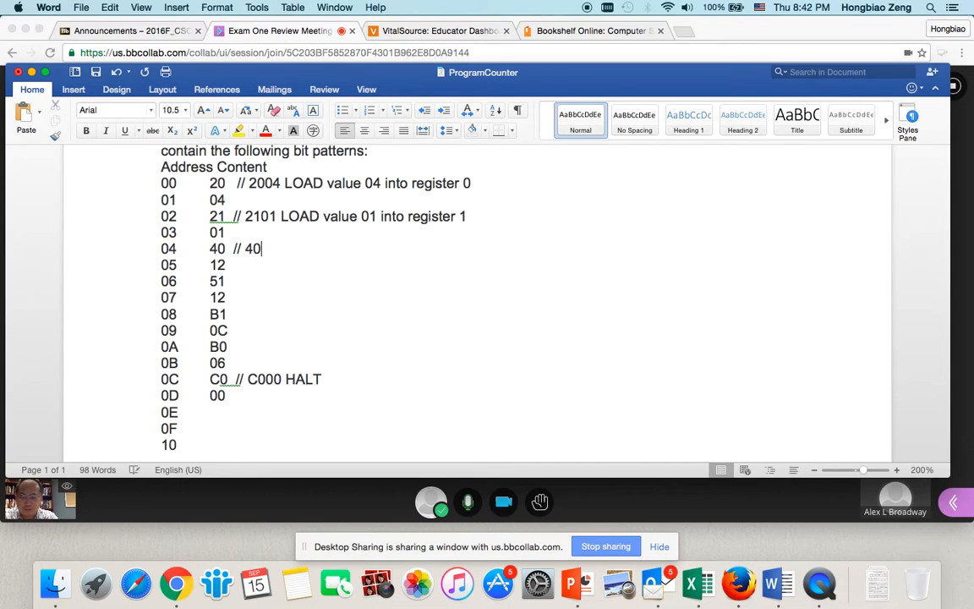
{"action": "type", "text": "12"}
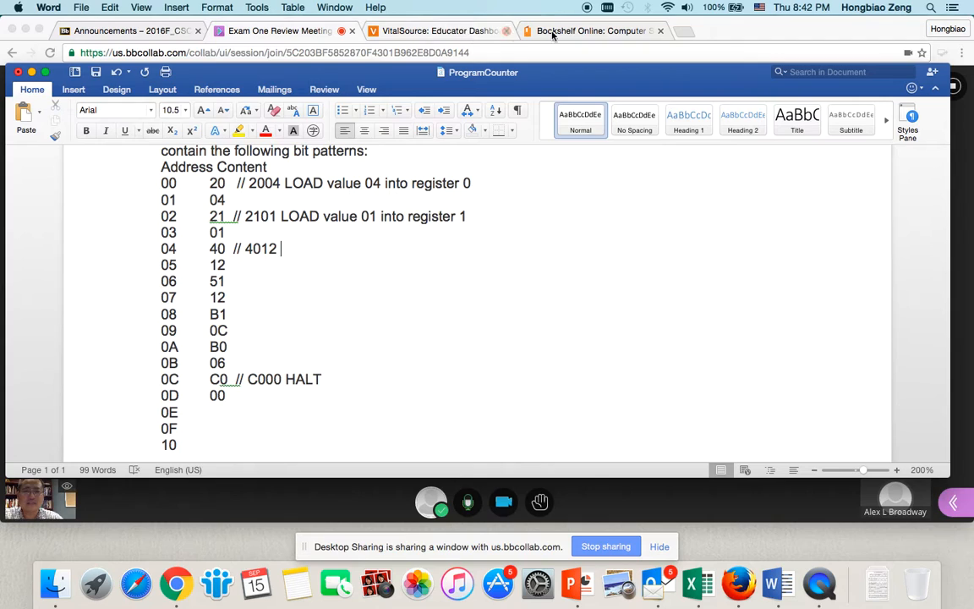
{"action": "left_click", "coordinate": [592, 31]}
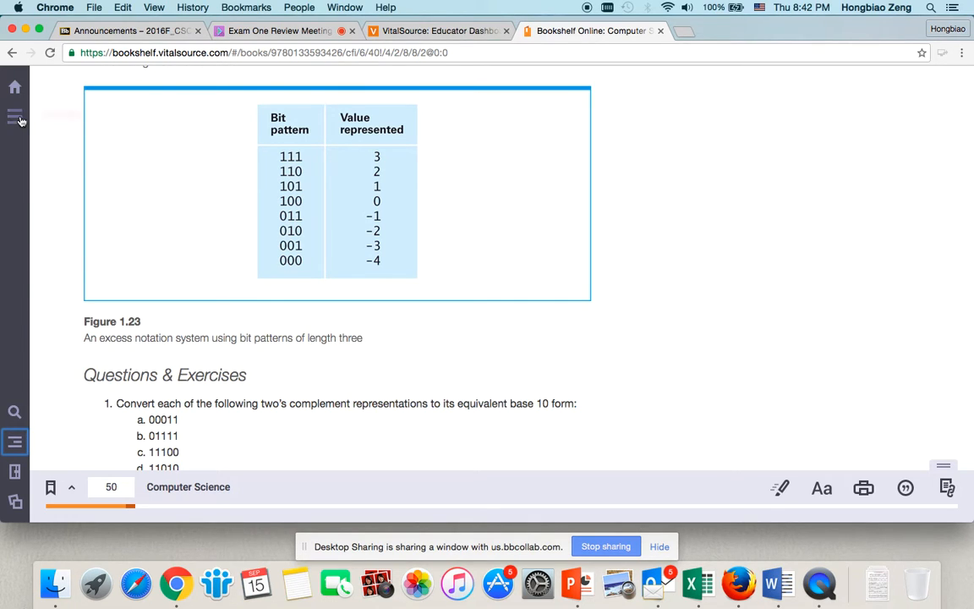
Open Appendix C 'A Simple Machine Language' from the contents and scroll to the MOVE op-code
{"action": "left_click", "coordinate": [14, 116]}
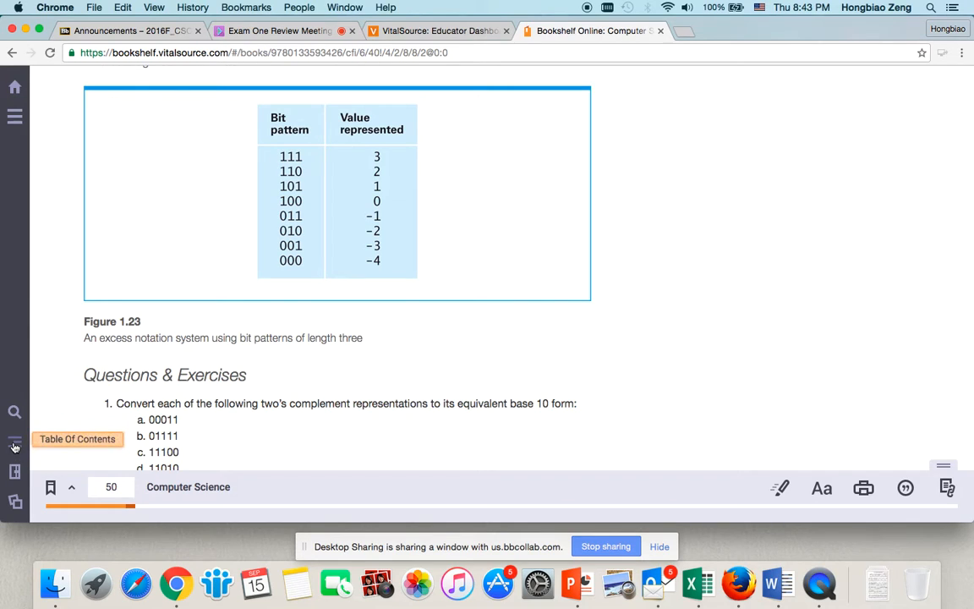
{"action": "left_click", "coordinate": [14, 443]}
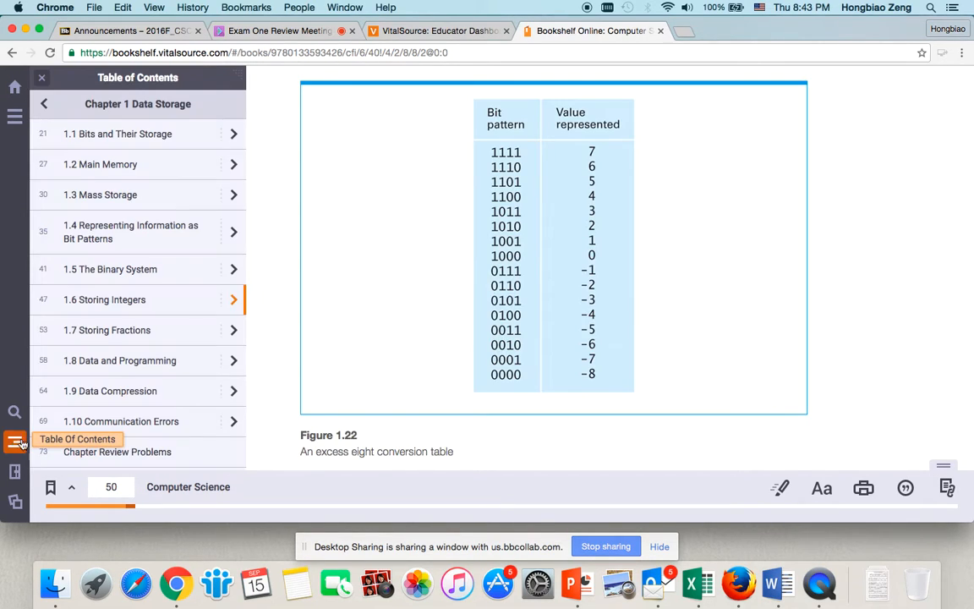
{"action": "scroll", "scroll_direction": "down", "scroll_amount": 3}
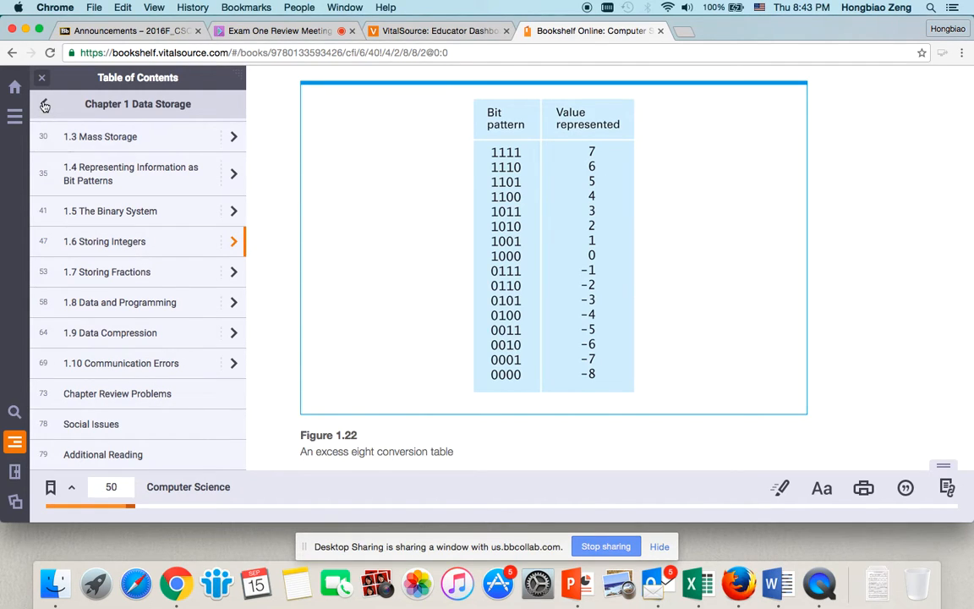
{"action": "scroll", "scroll_direction": "down", "scroll_amount": 3}
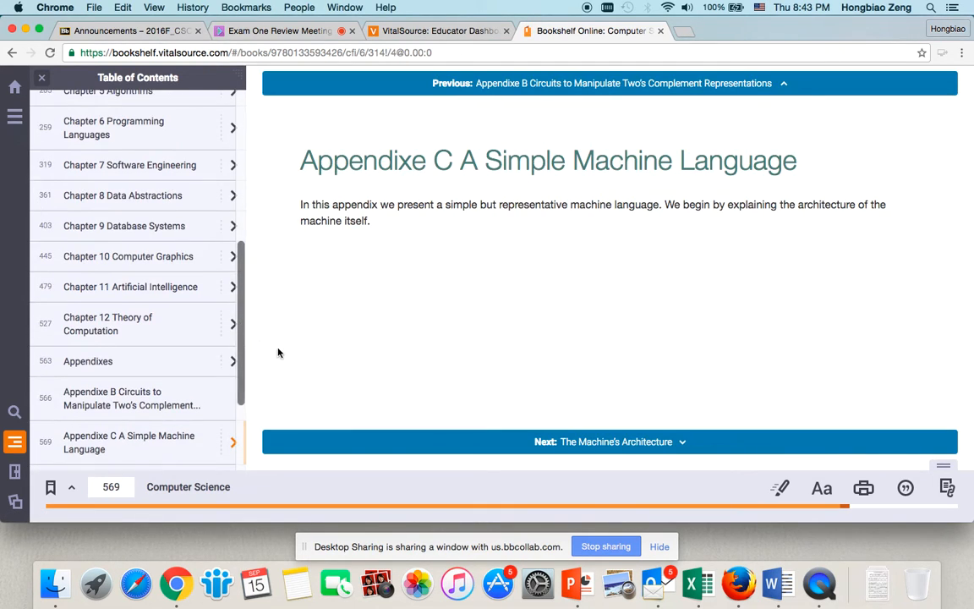
{"action": "left_click", "coordinate": [610, 441]}
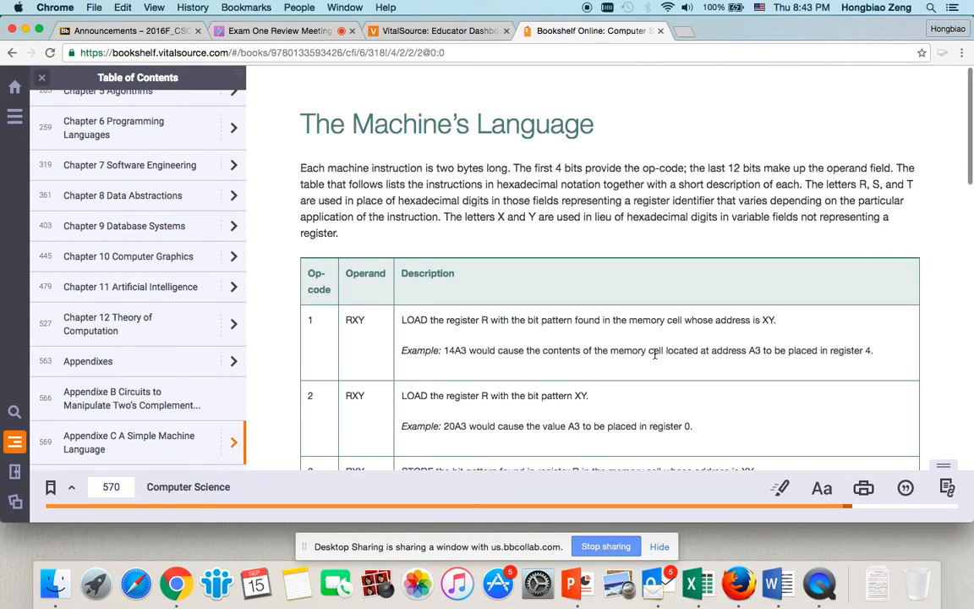
{"action": "scroll", "scroll_direction": "down", "scroll_amount": 3}
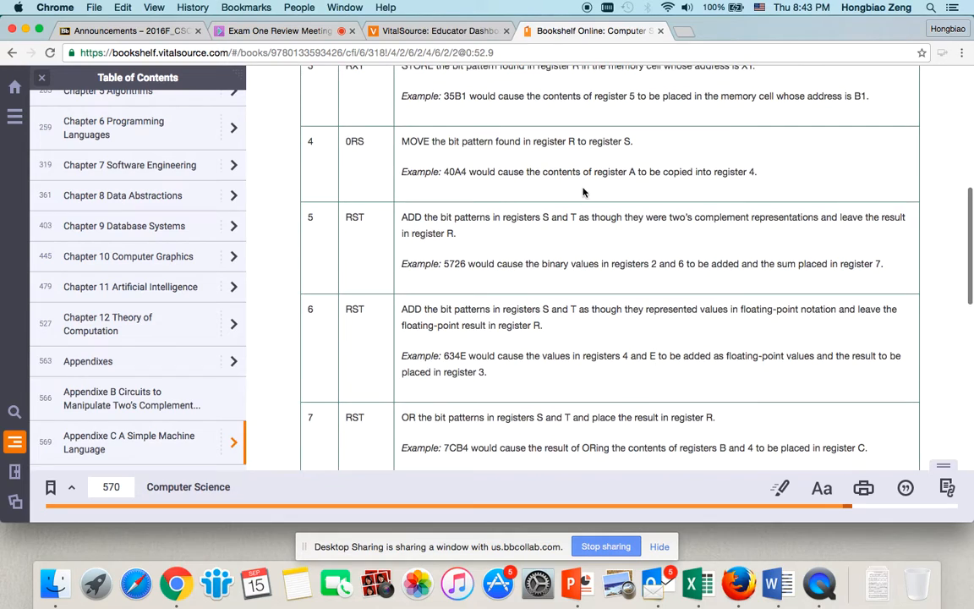
{"action": "mouse_move", "coordinate": [532, 158]}
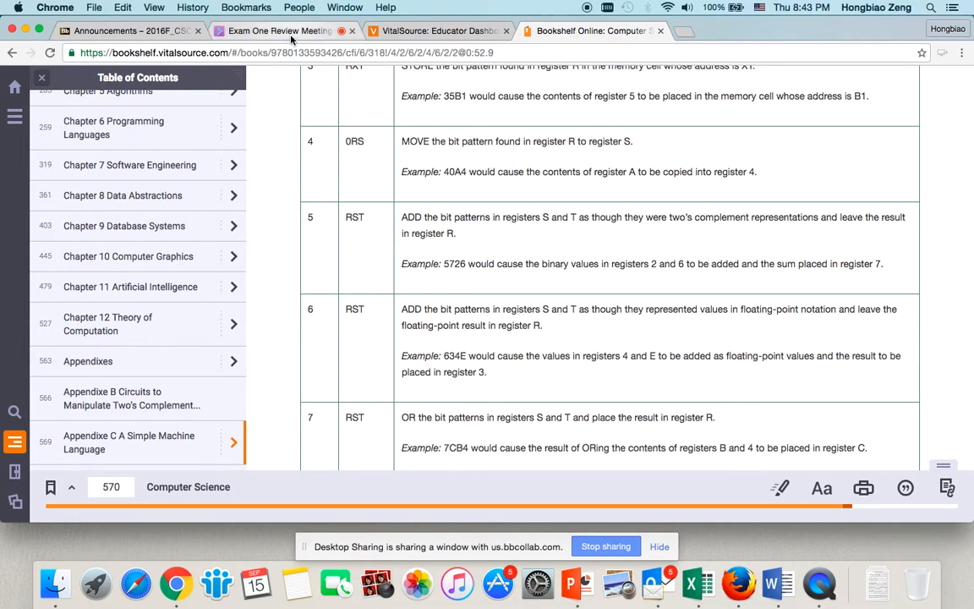
{"action": "mouse_move", "coordinate": [778, 584]}
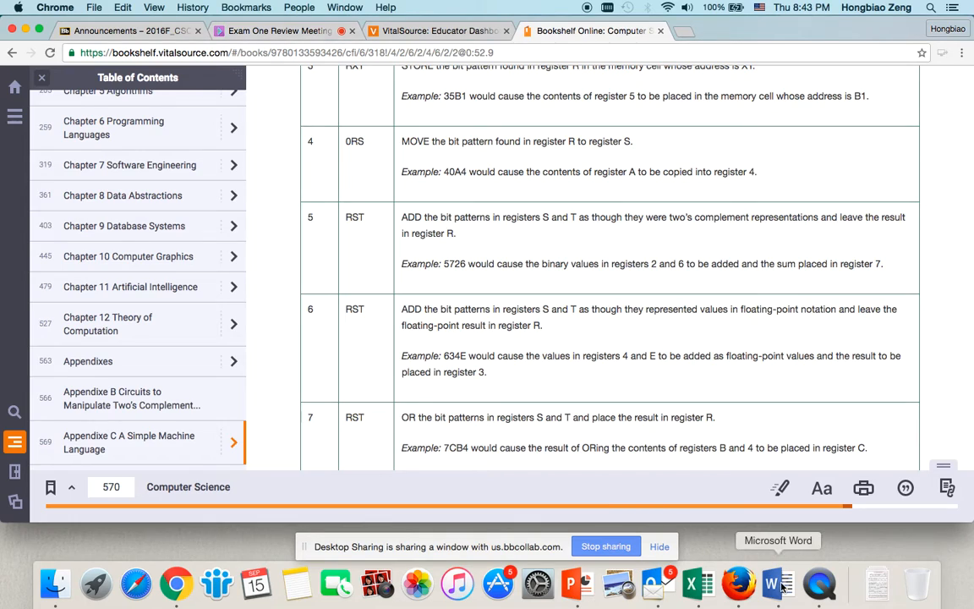
Back in Word, add 'MOVE bit pattern in register 1 to register 2, i.e. register 2 contain 01'
{"action": "left_click", "coordinate": [777, 583]}
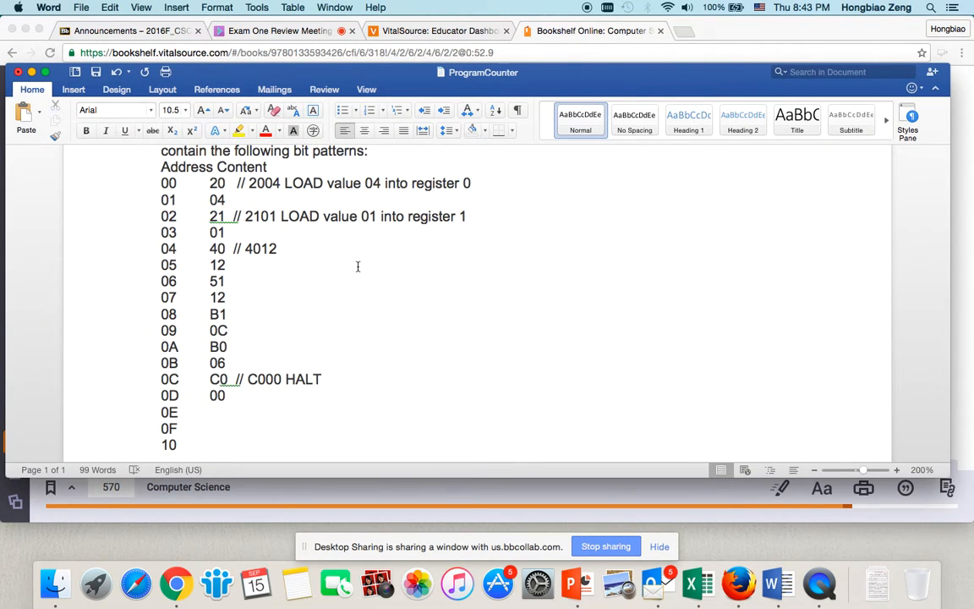
{"action": "type", "text": "MOVE bi"}
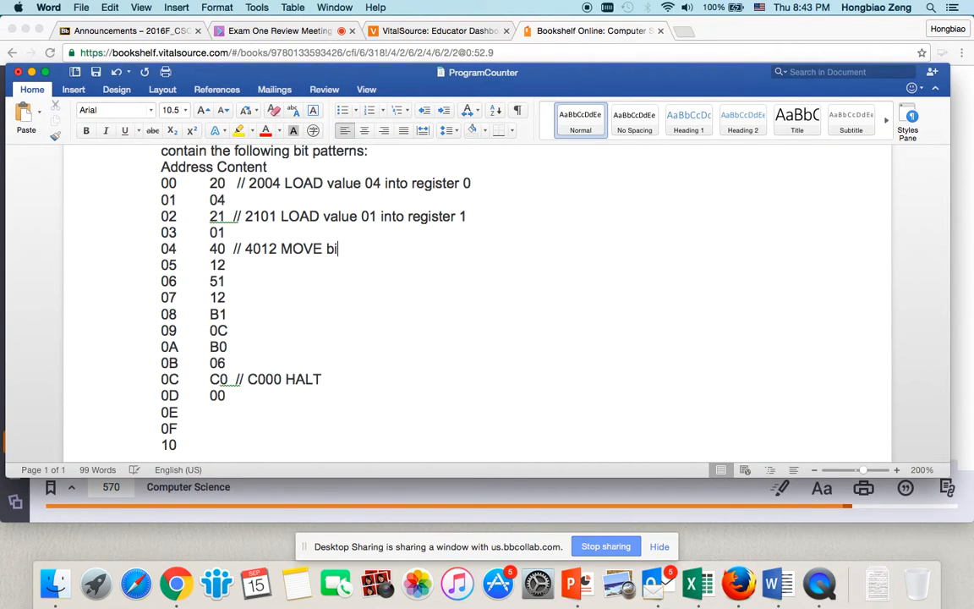
{"action": "type", "text": "t pattern in register 1 to"}
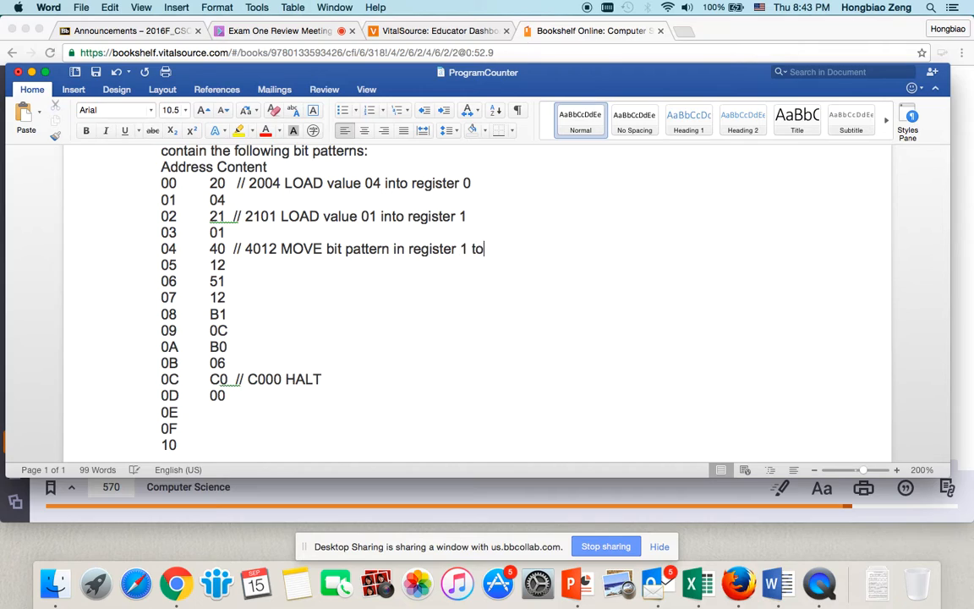
{"action": "type", "text": "register 2, i.e. re"}
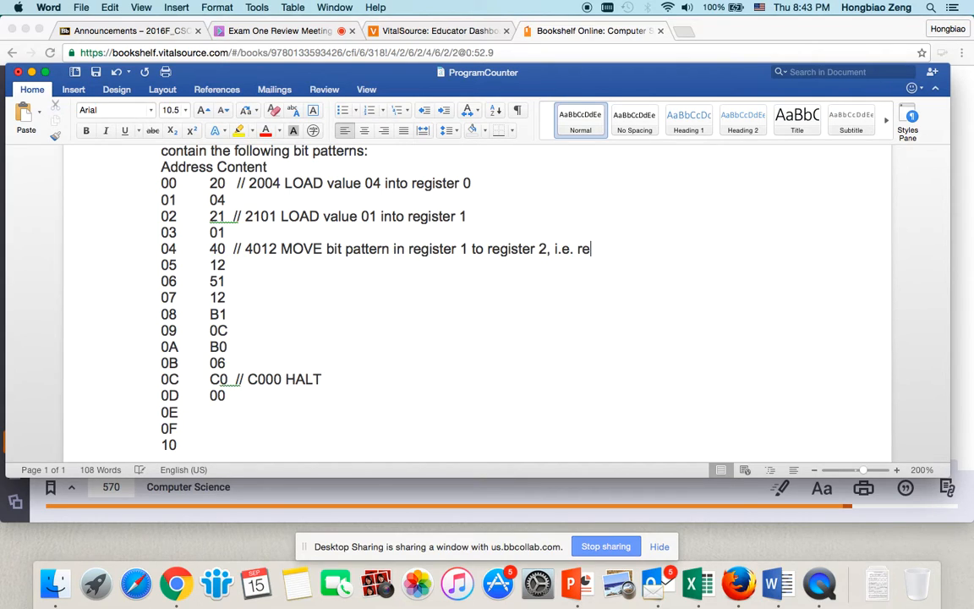
{"action": "type", "text": "gi"}
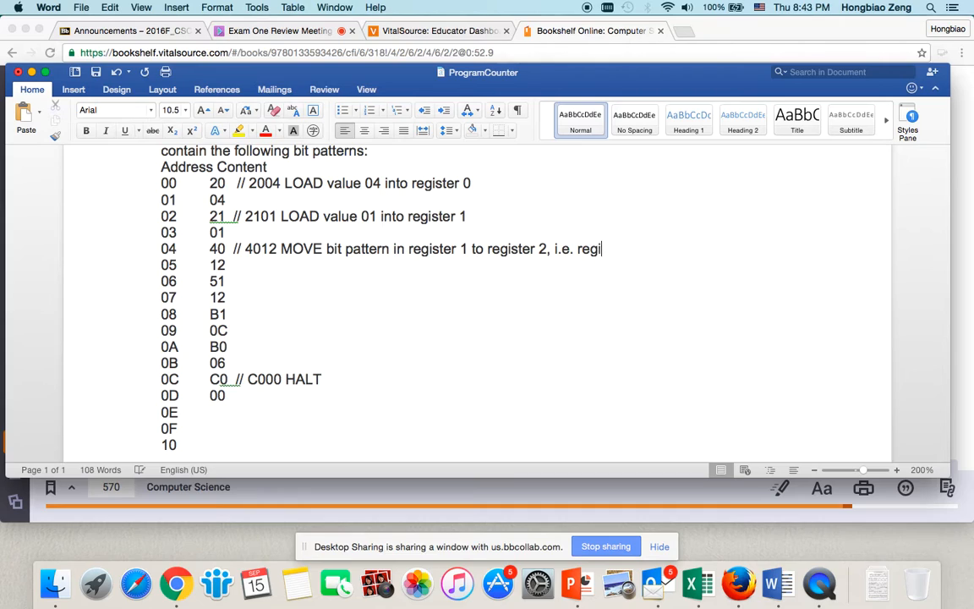
{"action": "type", "text": "ster 2 contai"}
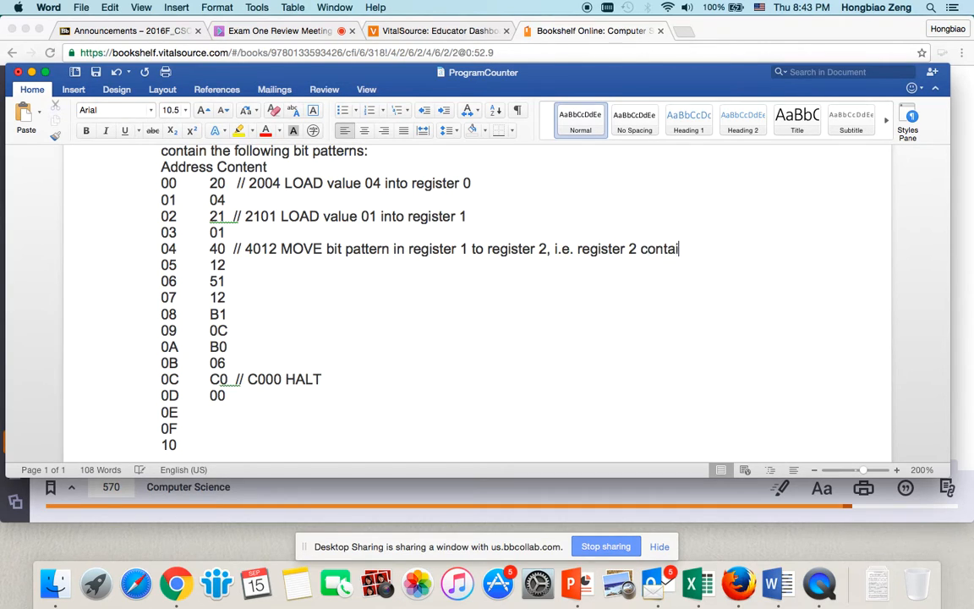
{"action": "type", "text": "n 01"}
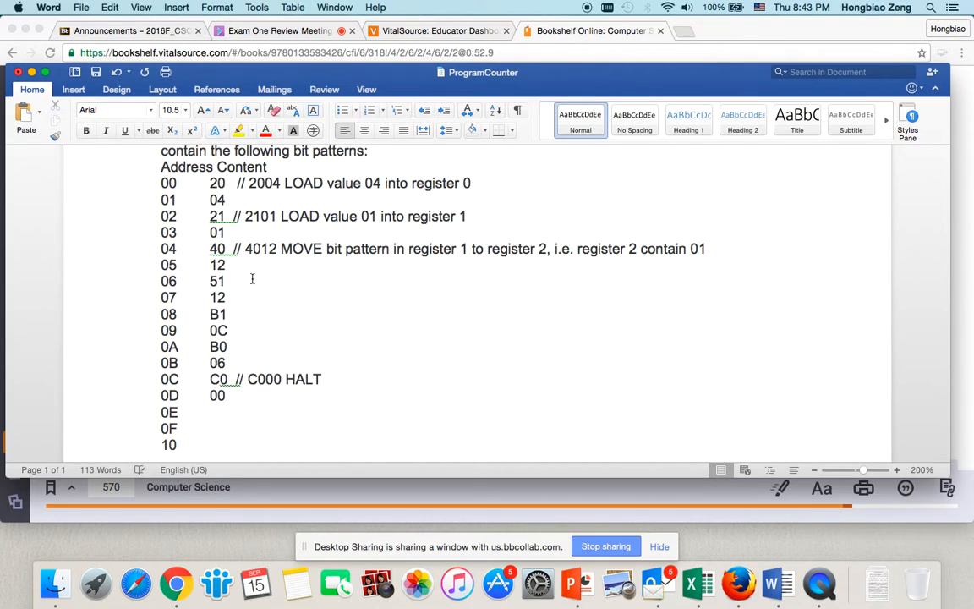
Start the address 06 comment '// 5112', deleting the word ADD
{"action": "type", "text": "//"}
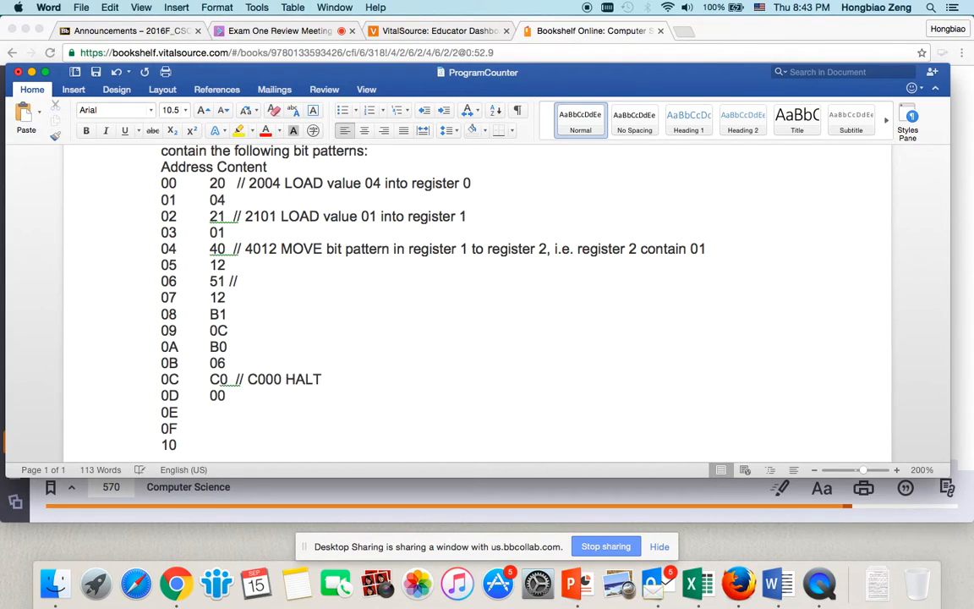
{"action": "type", "text": "5112"}
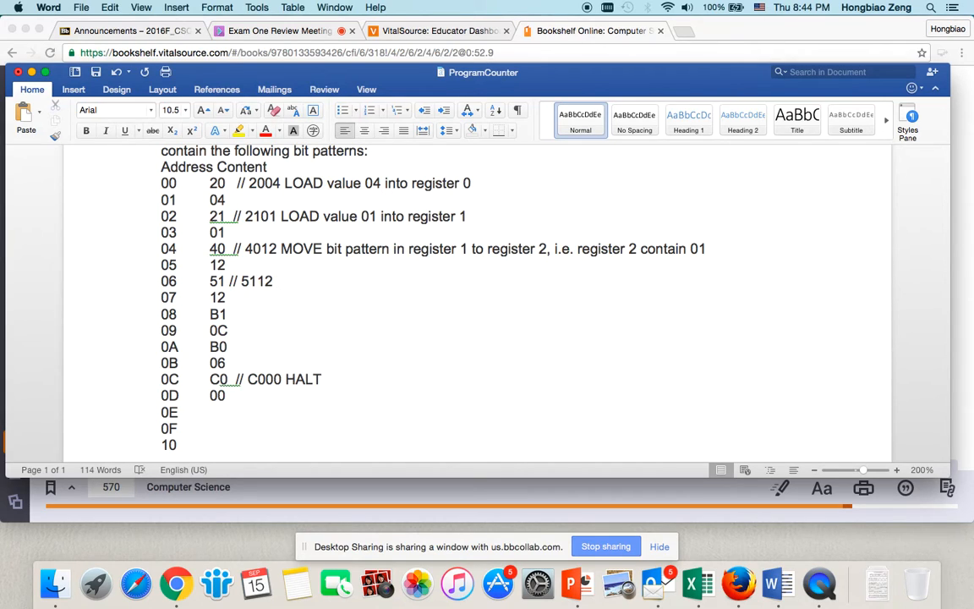
{"action": "type", "text": "ADD"}
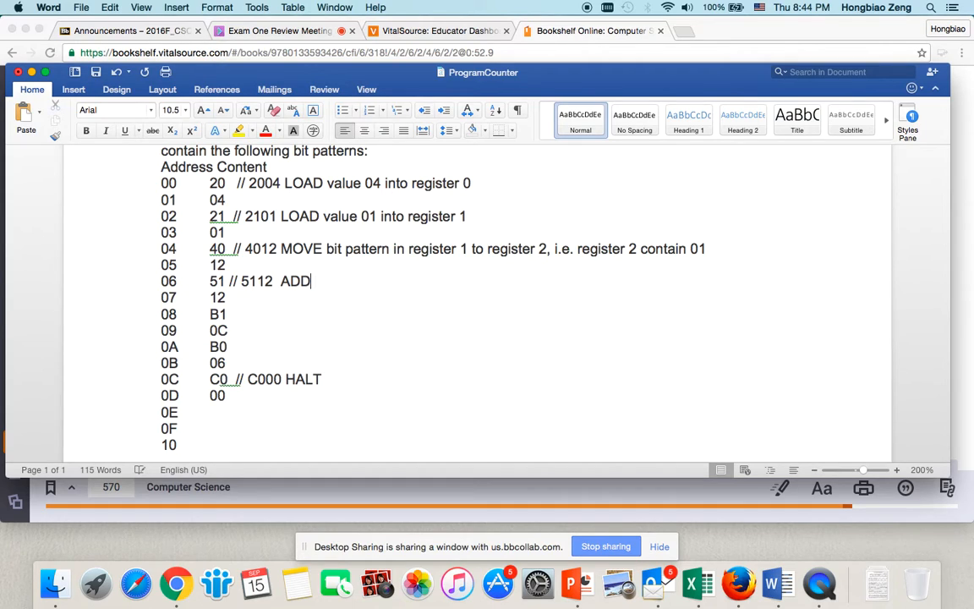
{"action": "key", "text": "backspace"}
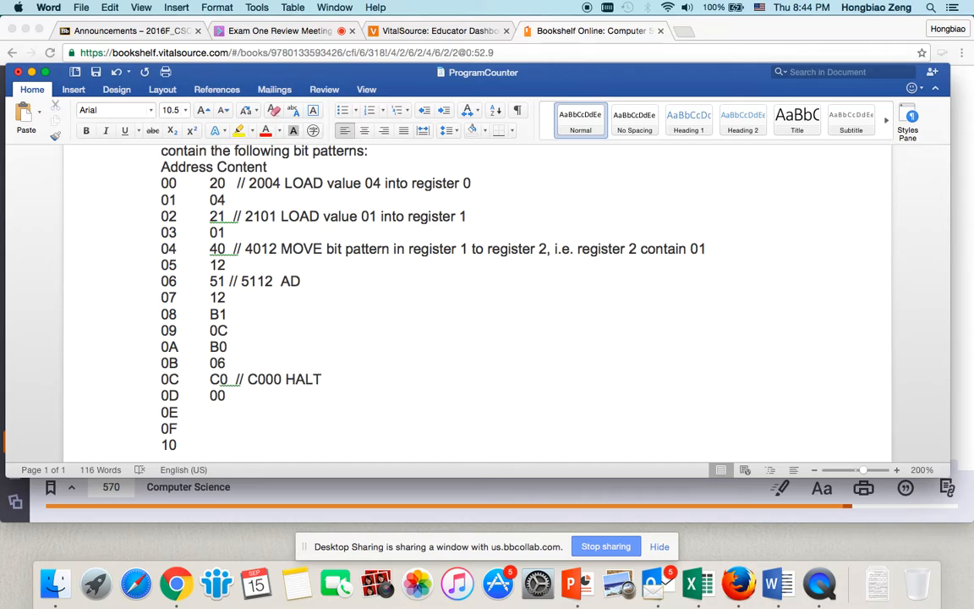
Complete the address 06 comment with 'R1 = R1 + R2, i.e. R1 = 02'
{"action": "type", "text": "R1"}
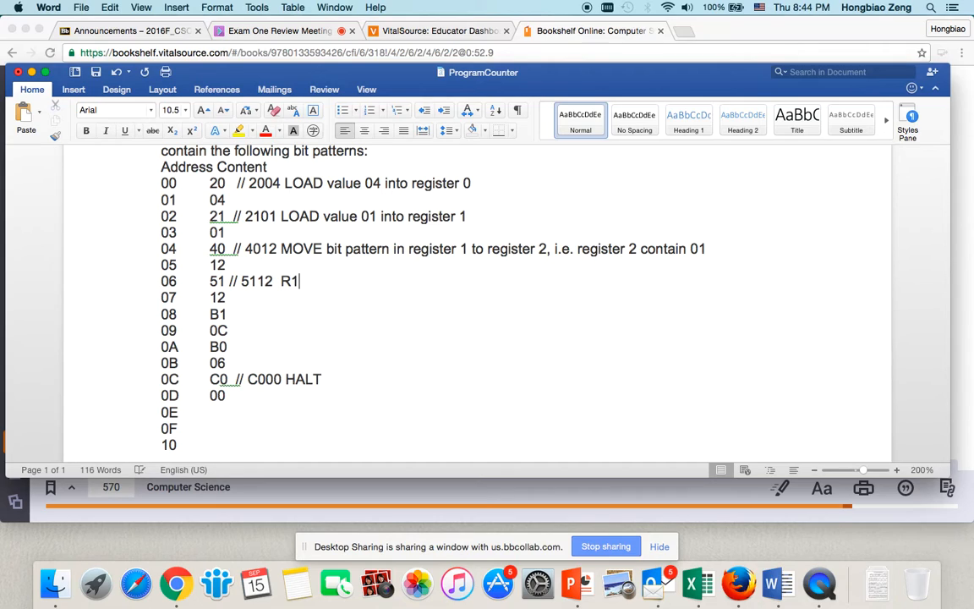
{"action": "type", "text": "= R1 + R1"}
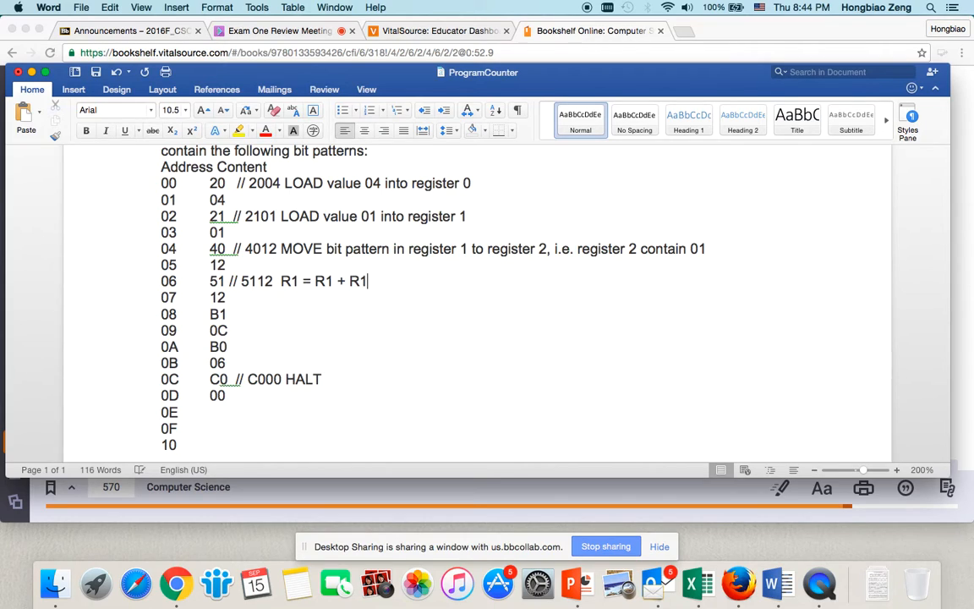
{"action": "type", "text": "2,"}
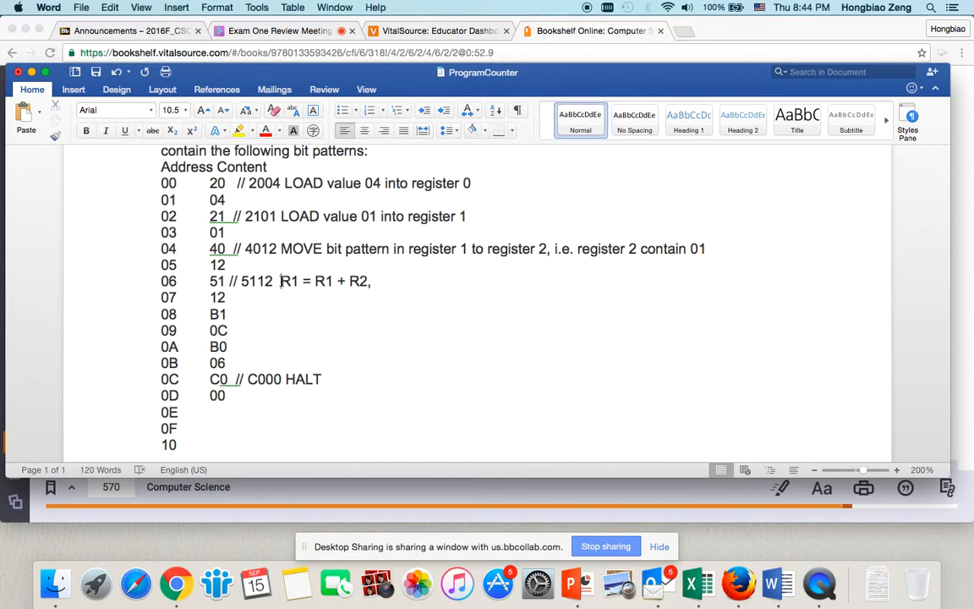
{"action": "left_click_drag", "start_coordinate": [281, 281], "coordinate": [369, 281]}
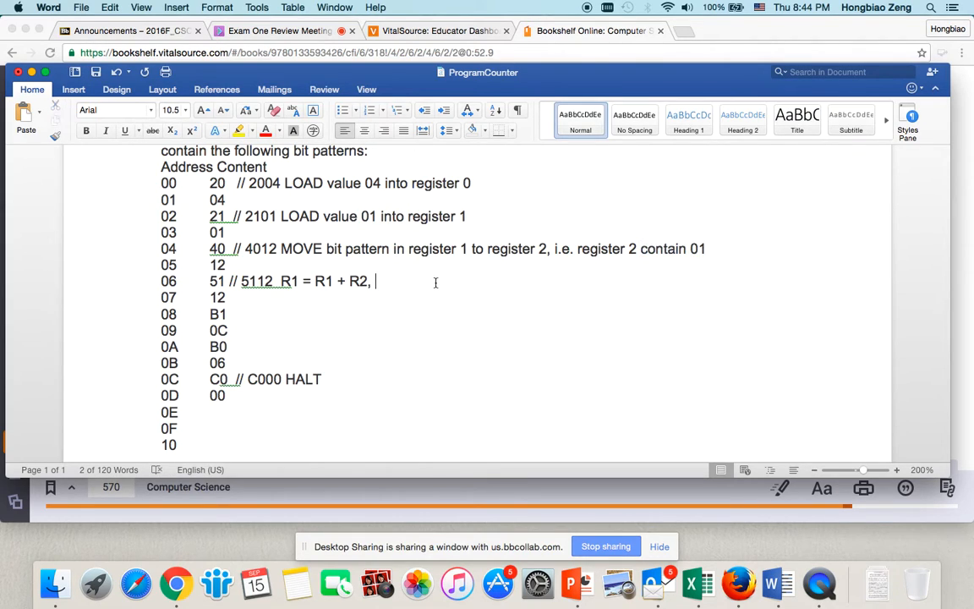
{"action": "type", "text": "i."}
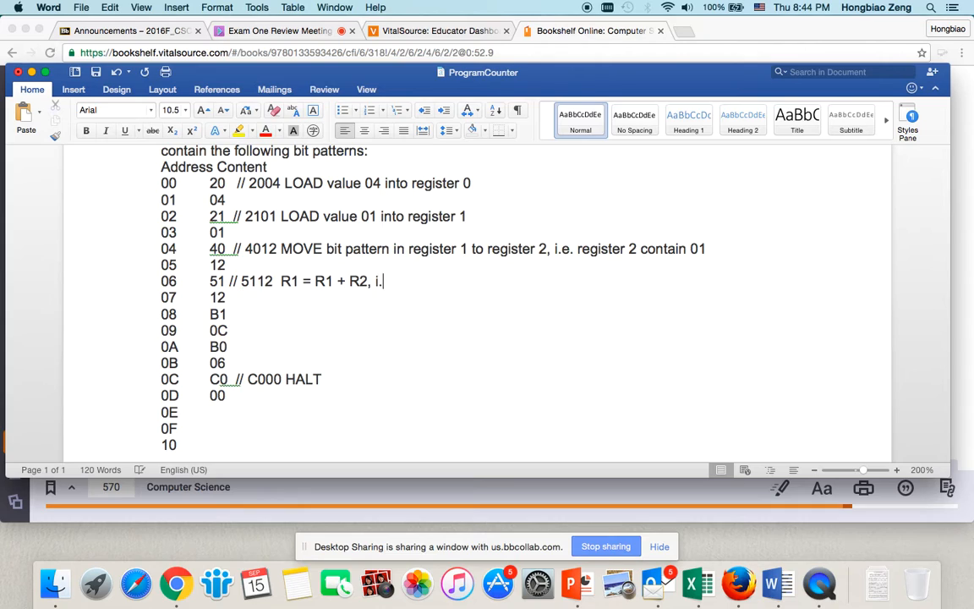
{"action": "type", "text": "e. R1 ="}
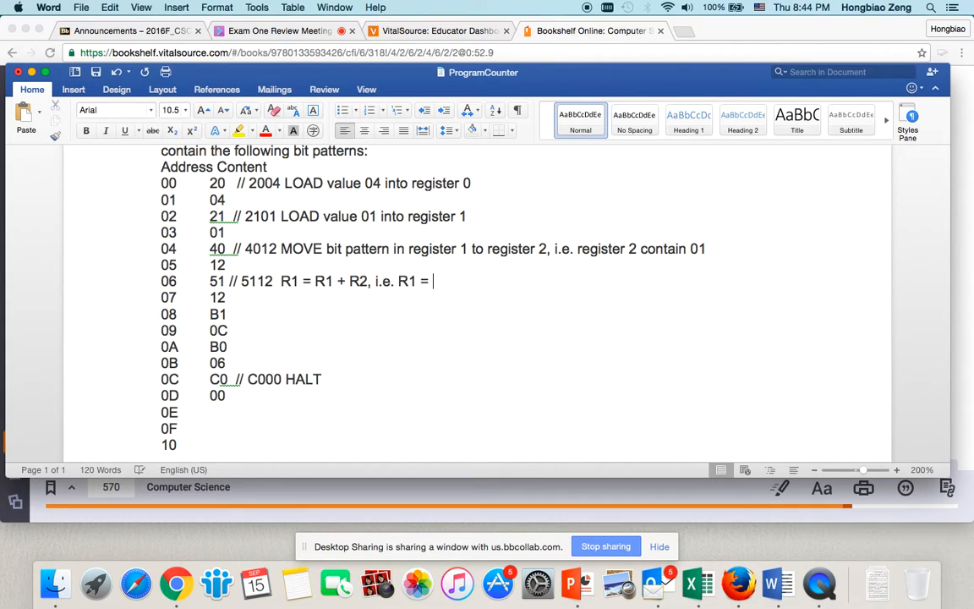
{"action": "type", "text": "02"}
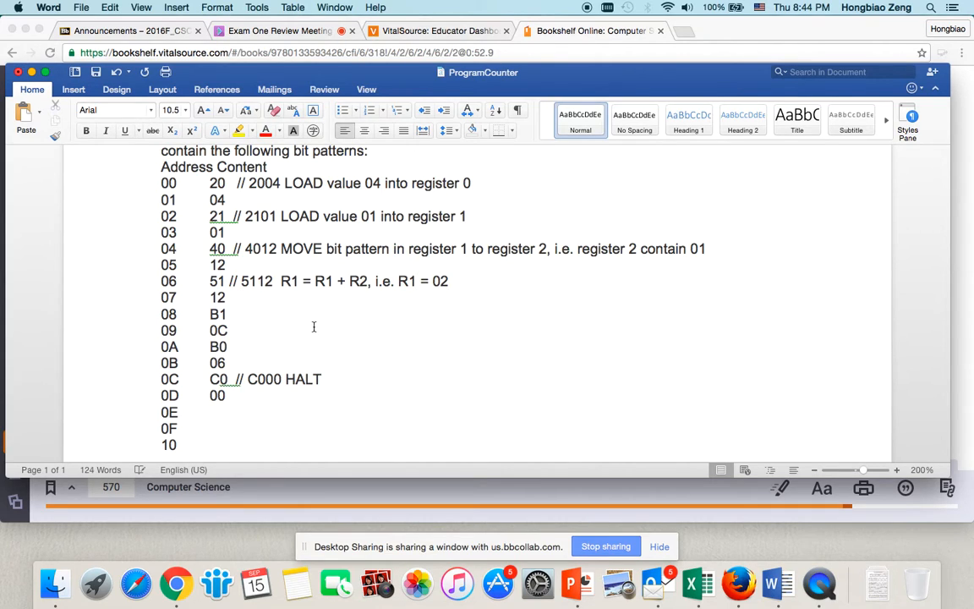
{"action": "left_click", "coordinate": [230, 314]}
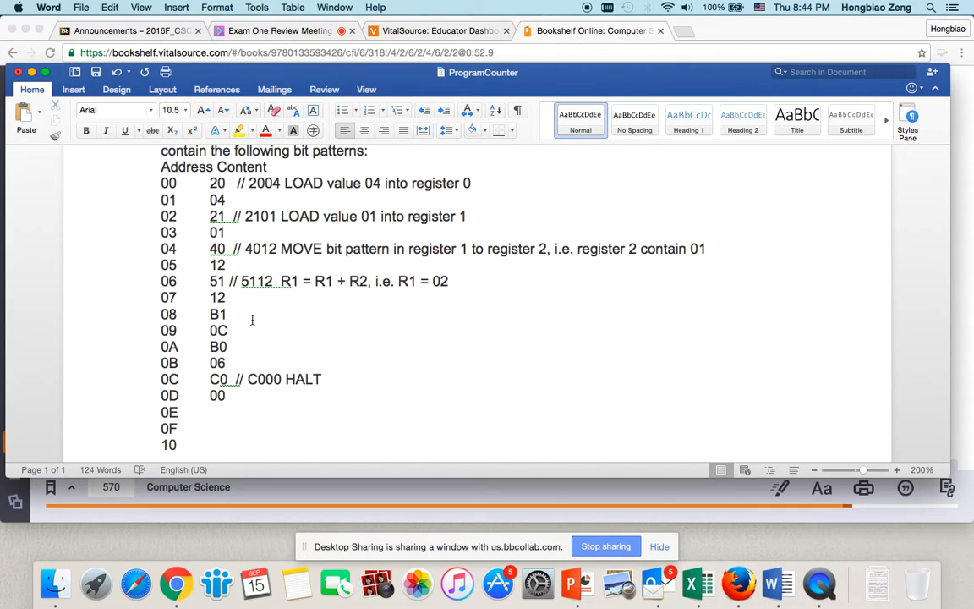
Type the address 08 comment '// B10C if R1 equals R0, then jump to memory cell 0C'
{"action": "type", "text": "// B"}
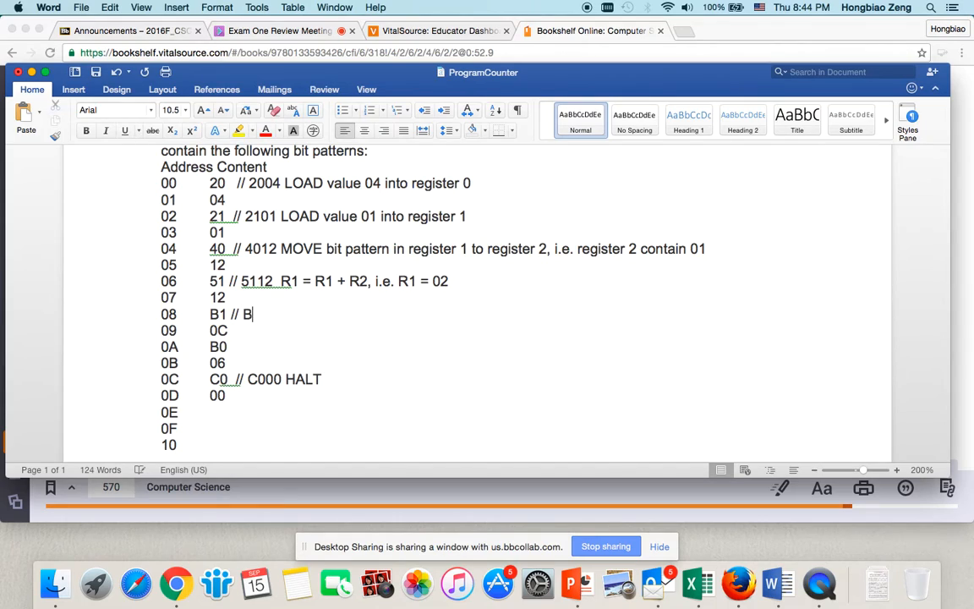
{"action": "type", "text": "1"}
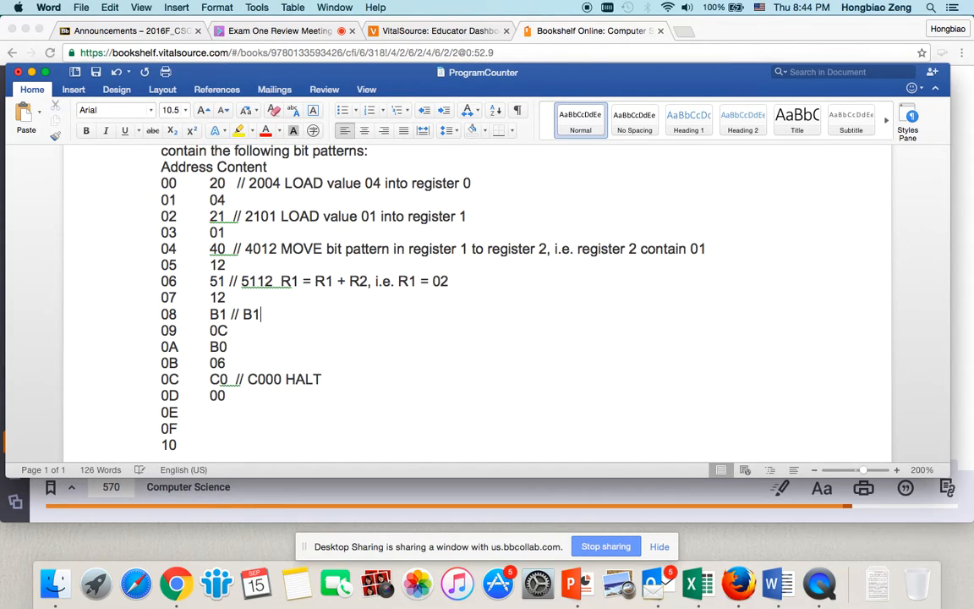
{"action": "type", "text": "0C"}
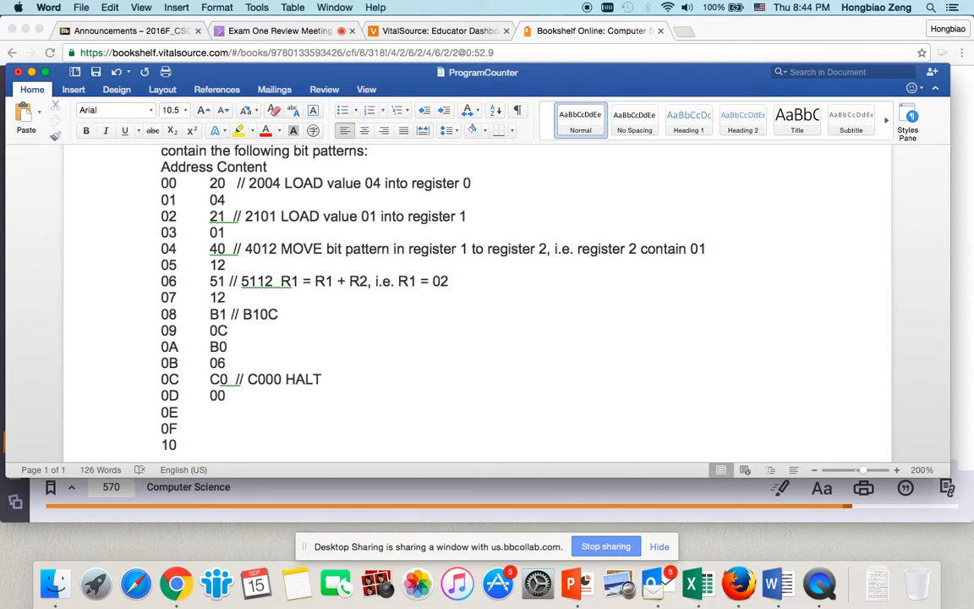
{"action": "type", "text": "if"}
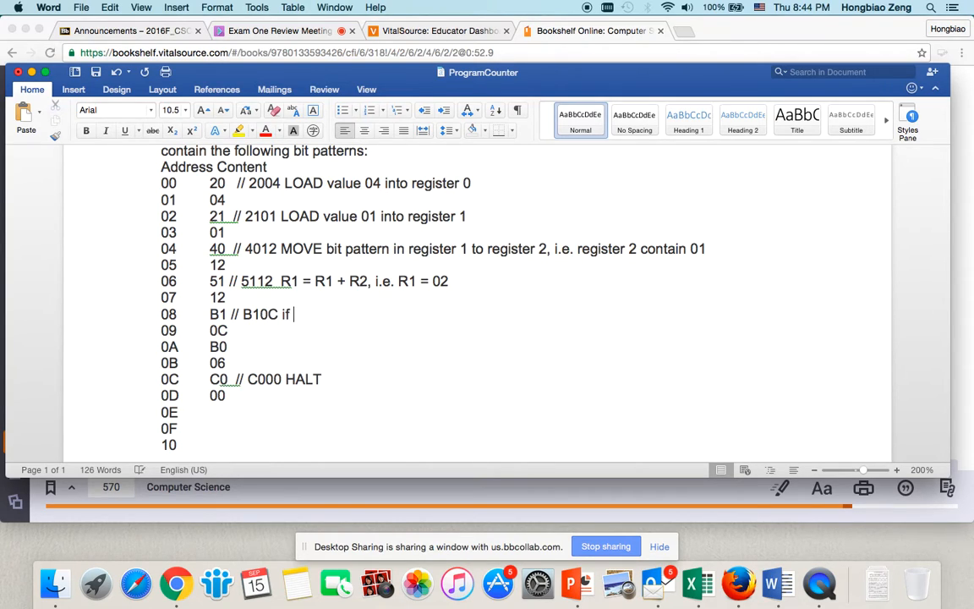
{"action": "type", "text": "R!"}
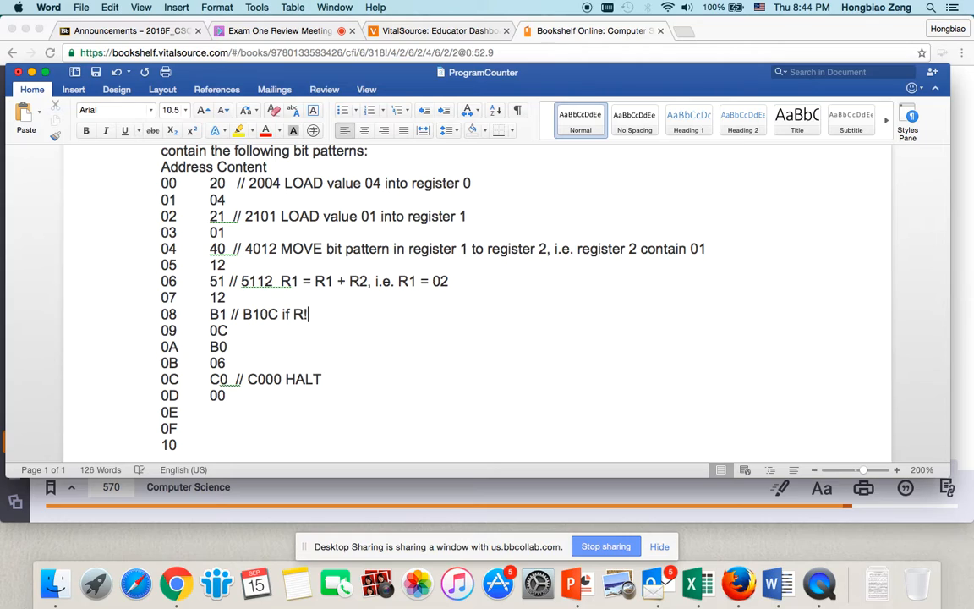
{"action": "type", "text": "equals"}
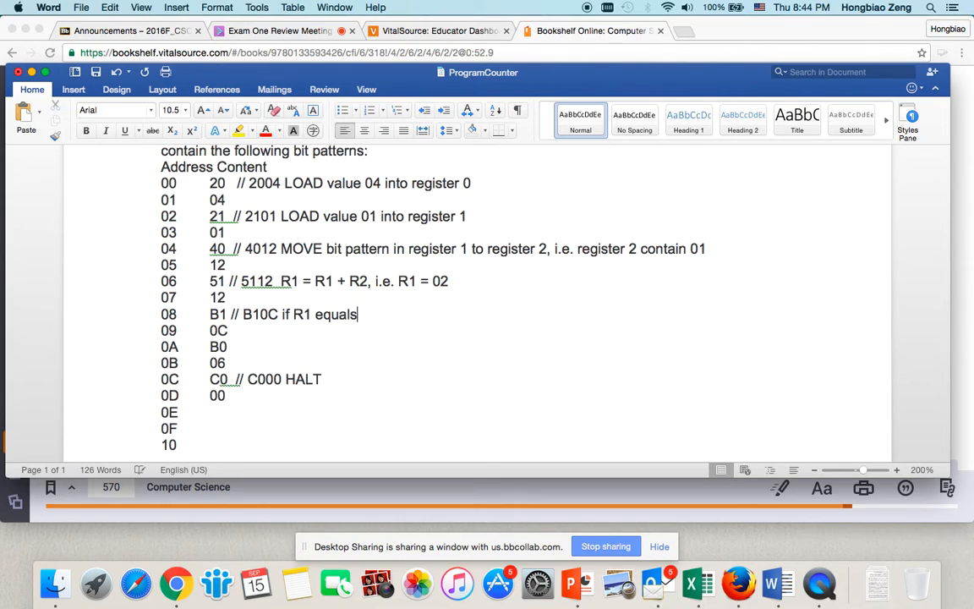
{"action": "type", "text": "R0"}
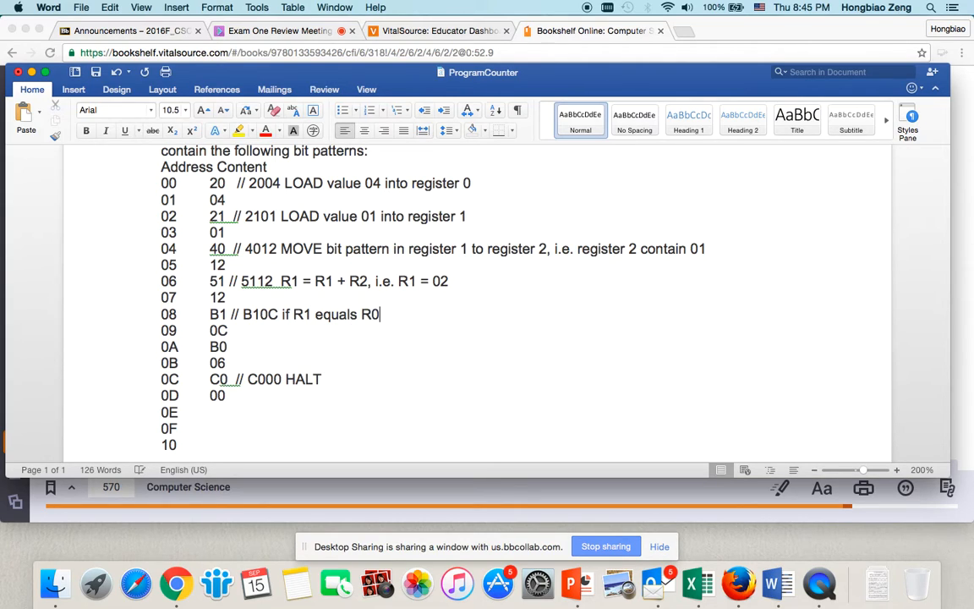
{"action": "type", "text": ", then jump to"}
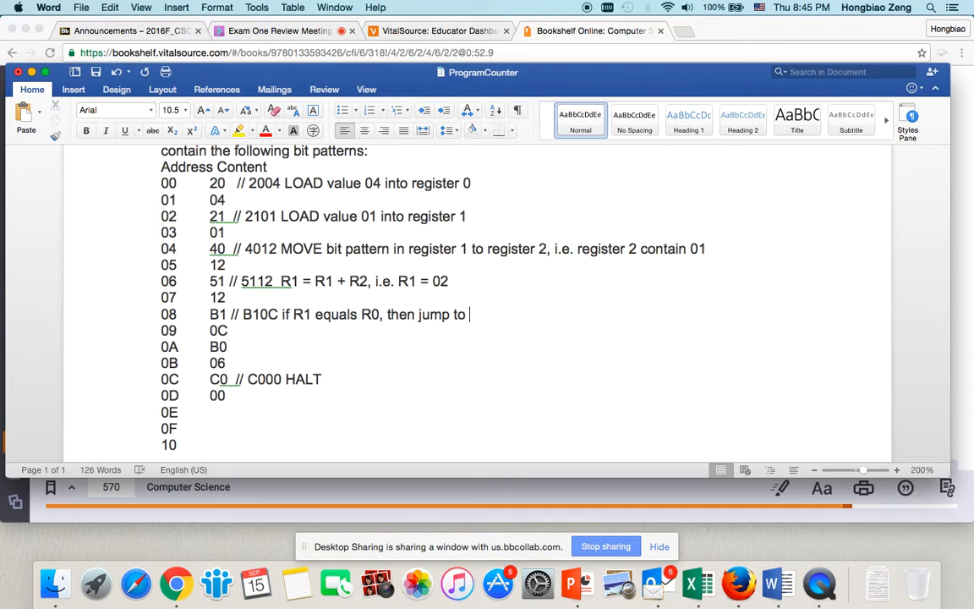
{"action": "type", "text": "memory cell"}
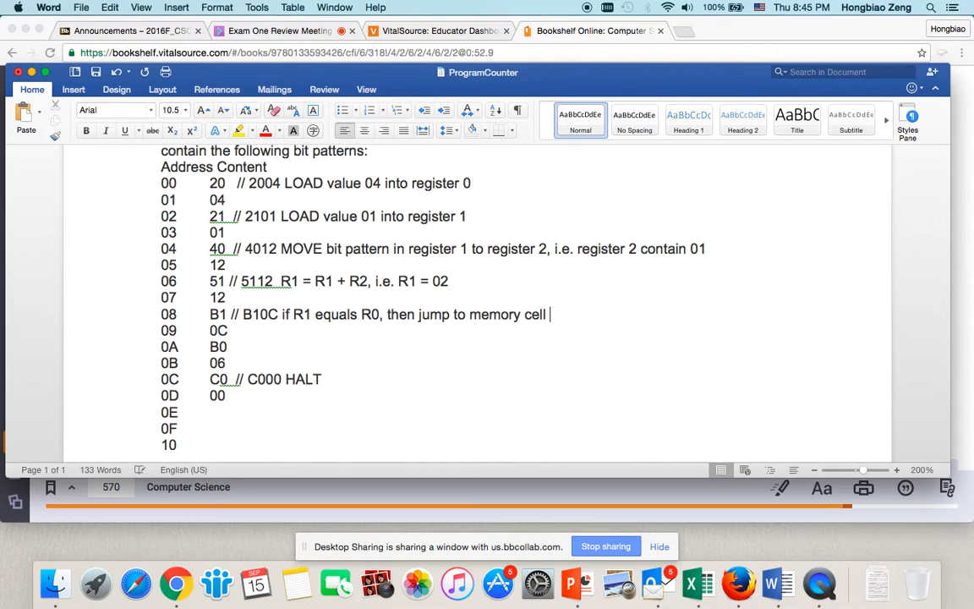
{"action": "type", "text": "0C"}
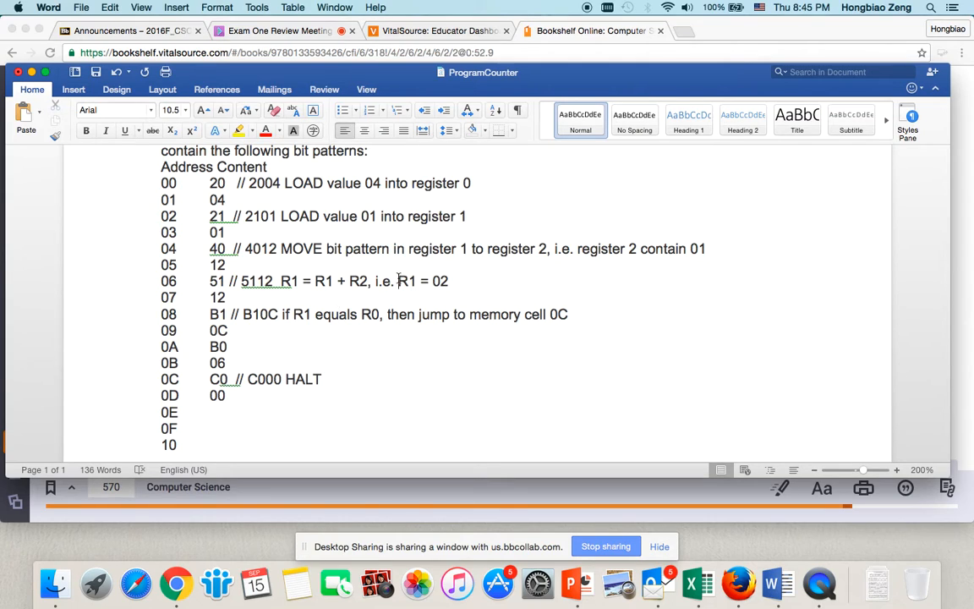
Briefly highlight the value 04 in the address 00 comment, then clear the highlight
{"action": "left_click_drag", "start_coordinate": [397, 281], "coordinate": [448, 280]}
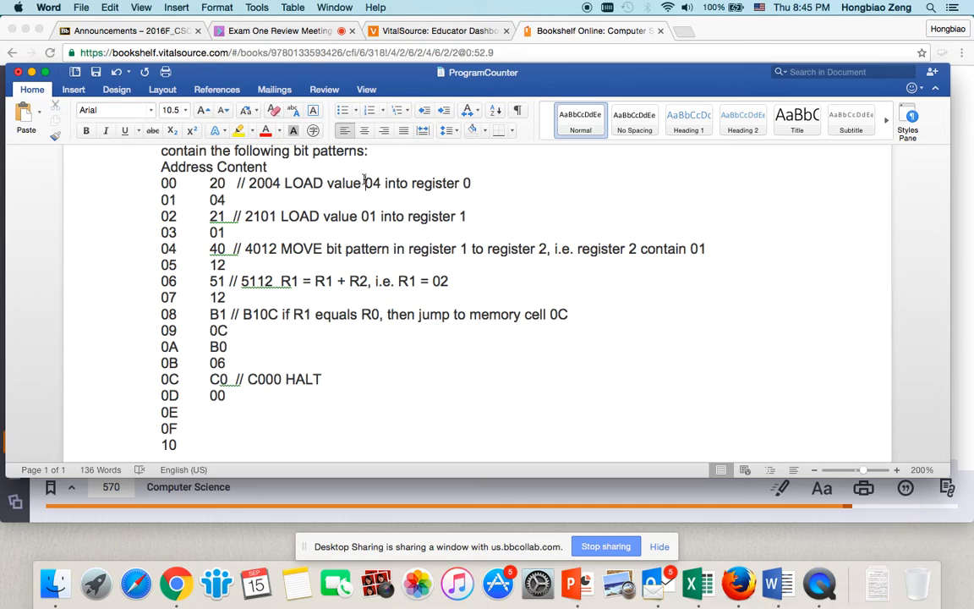
{"action": "left_click_drag", "start_coordinate": [364, 183], "coordinate": [471, 182]}
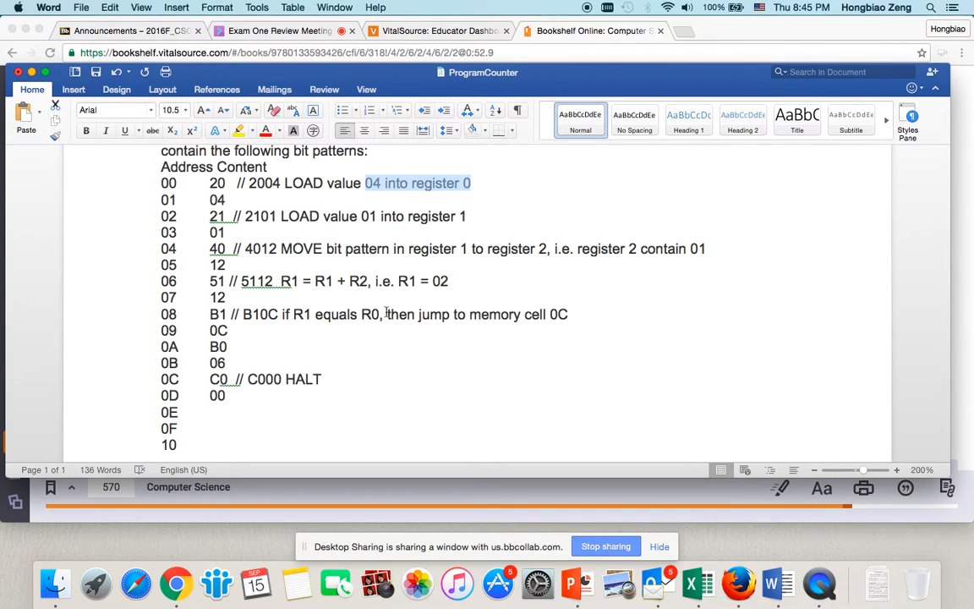
{"action": "left_click", "coordinate": [230, 347]}
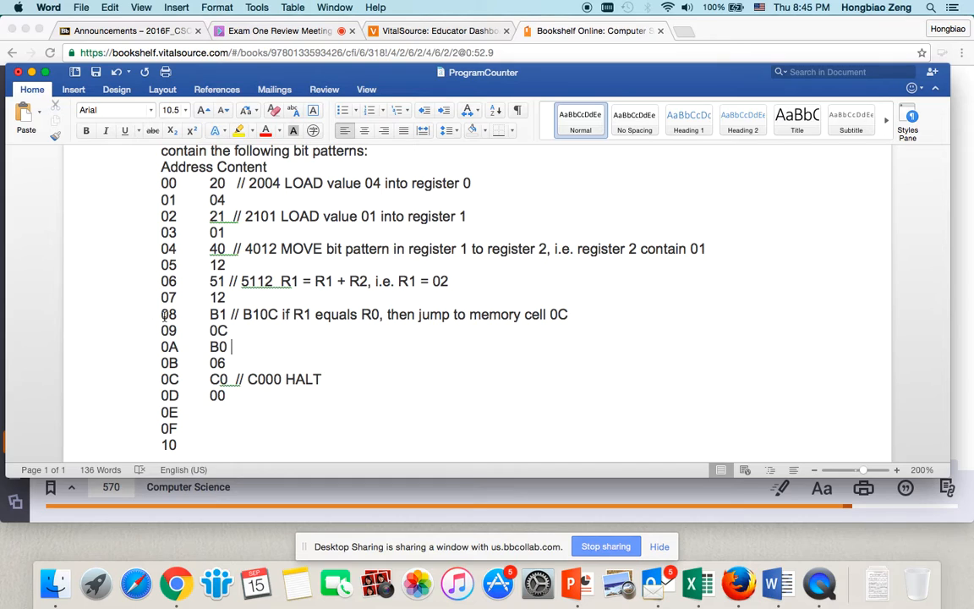
{"action": "left_click_drag", "start_coordinate": [161, 313], "coordinate": [241, 329]}
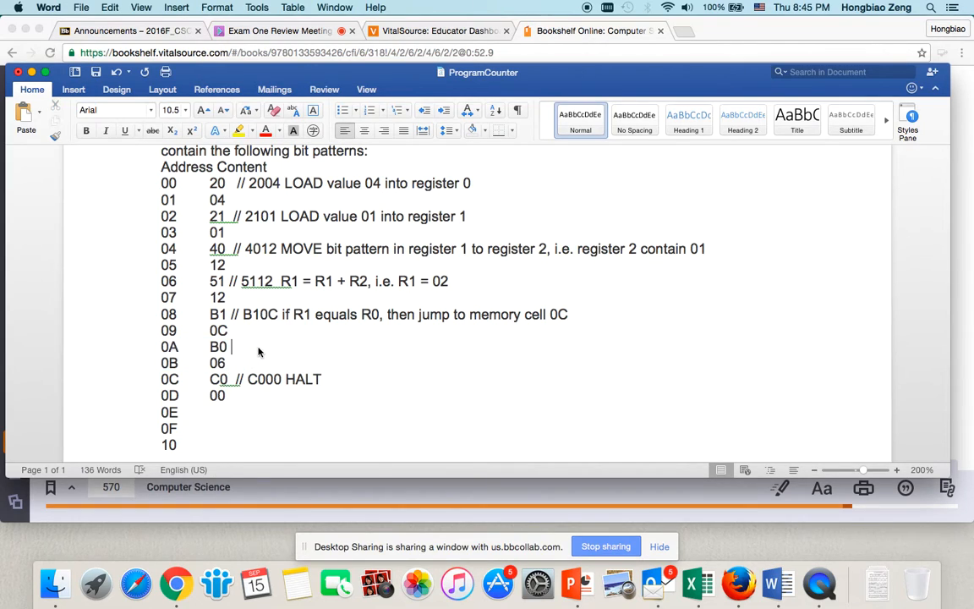
Comment address 0A as '// B006 if R0 equals R0, jump to memory cell 06'
{"action": "type", "text": "// B"}
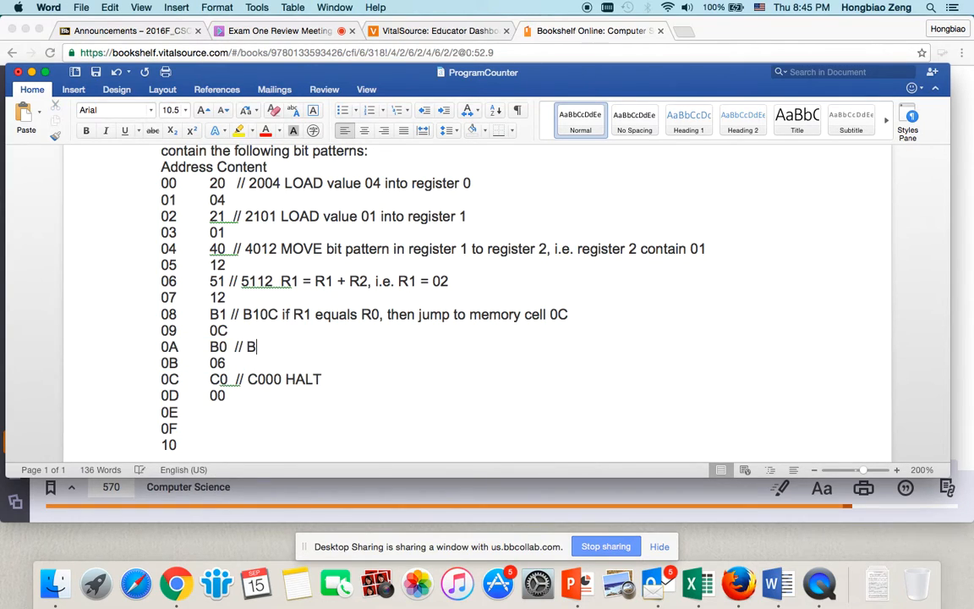
{"action": "type", "text": "00"}
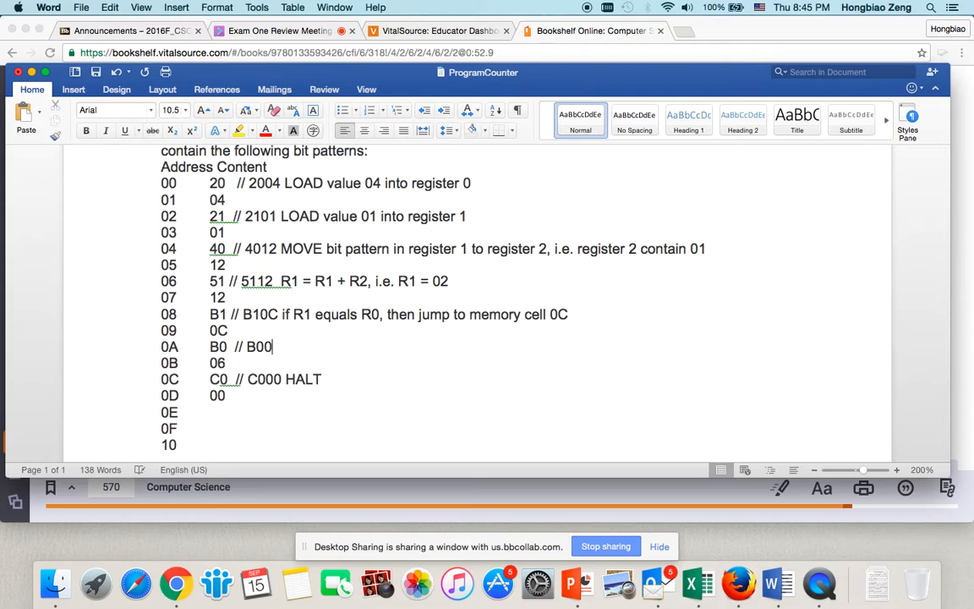
{"action": "type", "text": "6 if R0"}
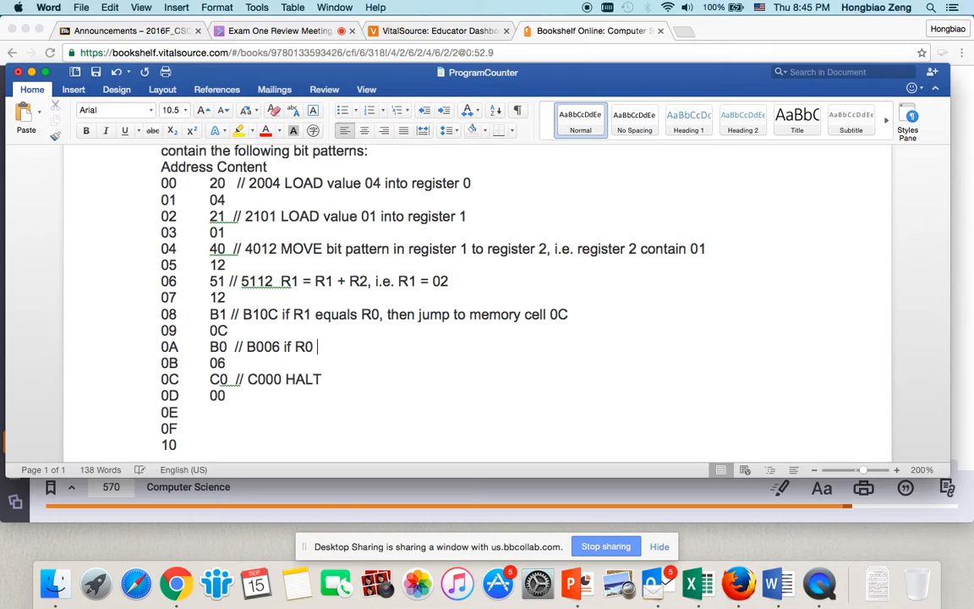
{"action": "type", "text": "equals"}
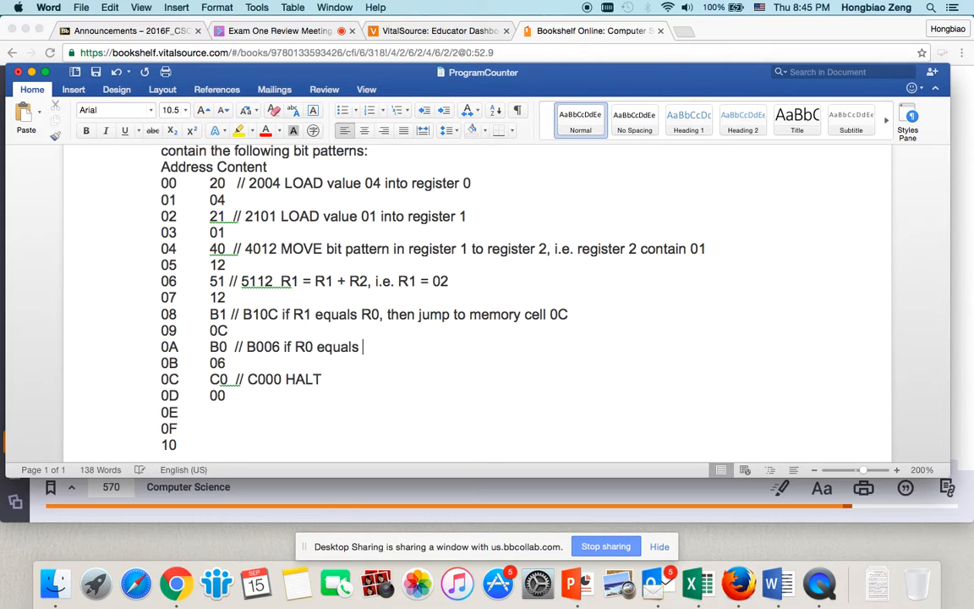
{"action": "type", "text": "R0, ju"}
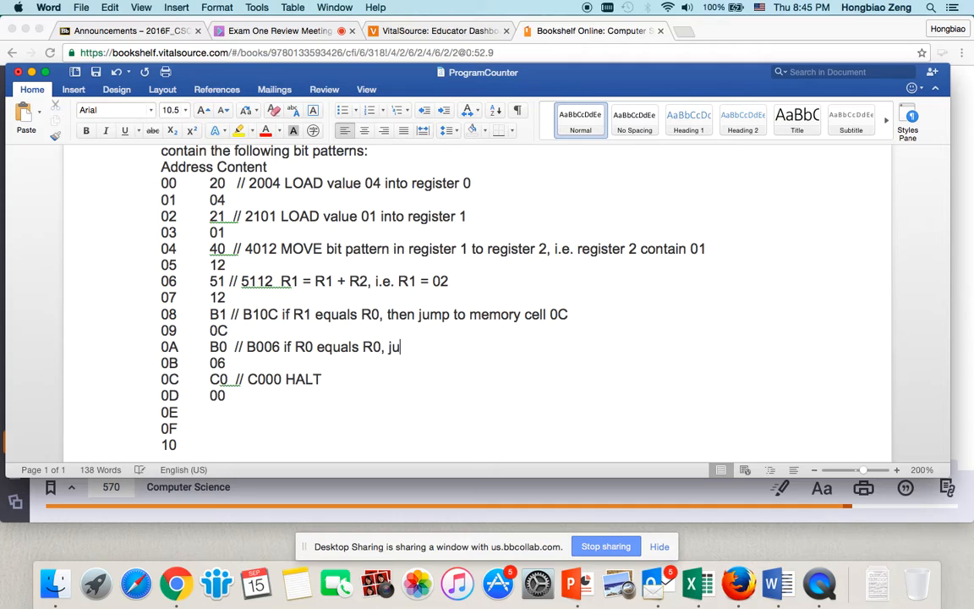
{"action": "type", "text": "mp to"}
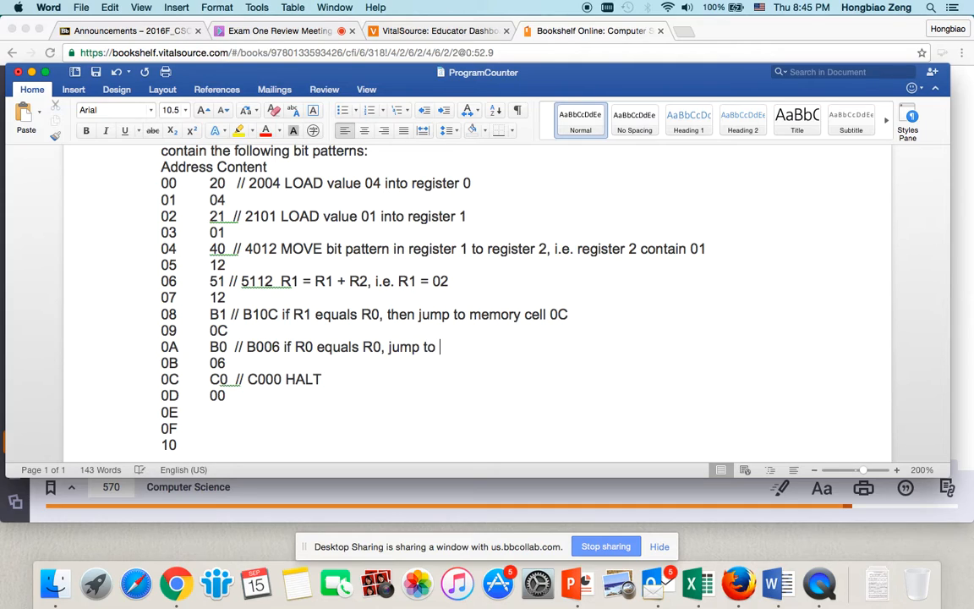
{"action": "type", "text": "memory cell"}
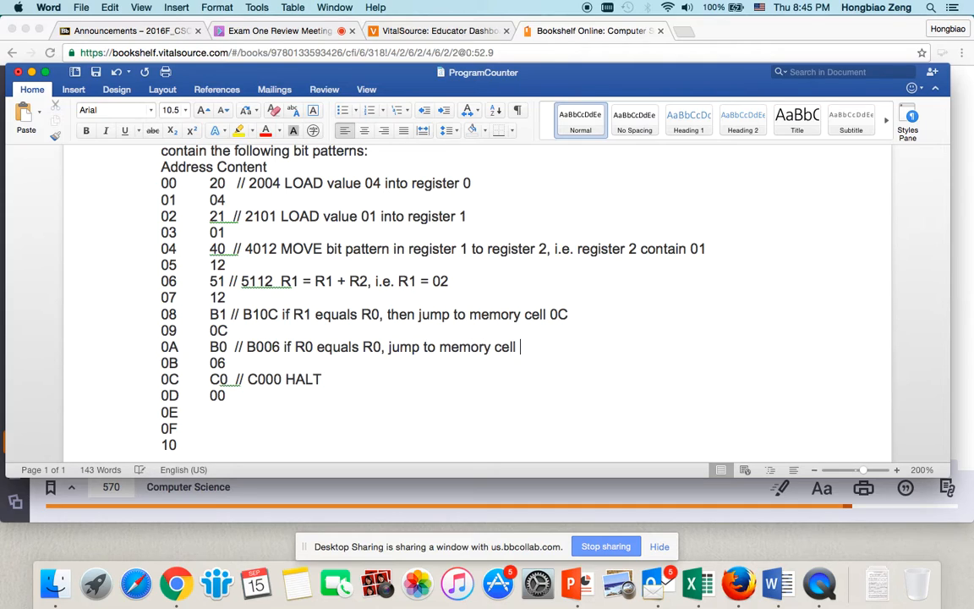
{"action": "type", "text": "06"}
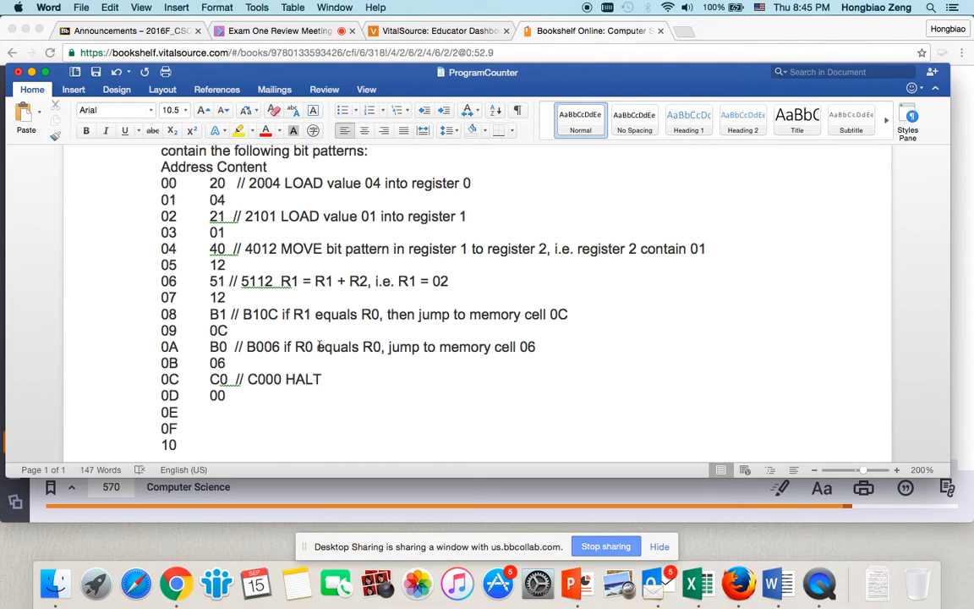
{"action": "left_click_drag", "start_coordinate": [295, 346], "coordinate": [381, 347]}
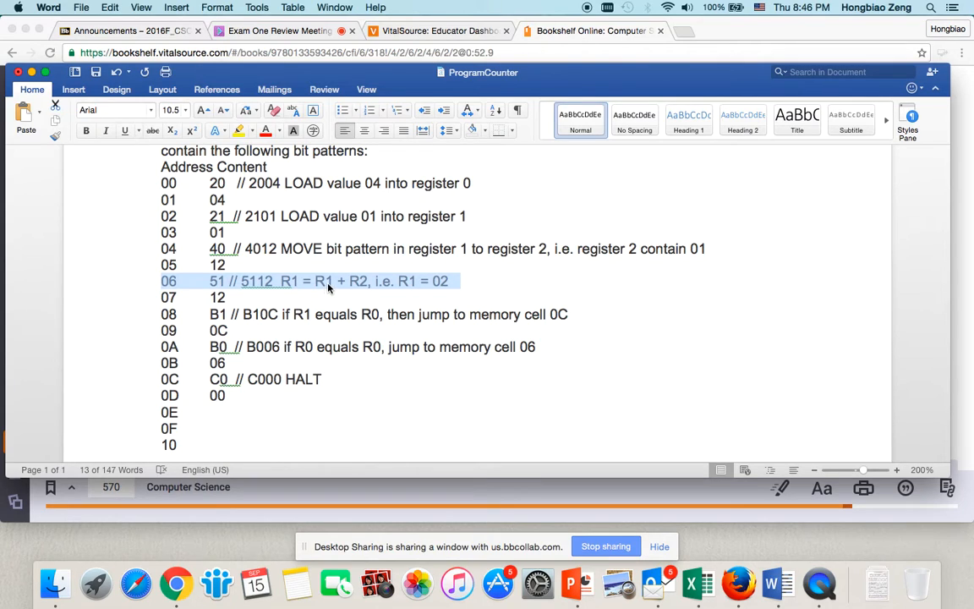
{"action": "mouse_move", "coordinate": [295, 289]}
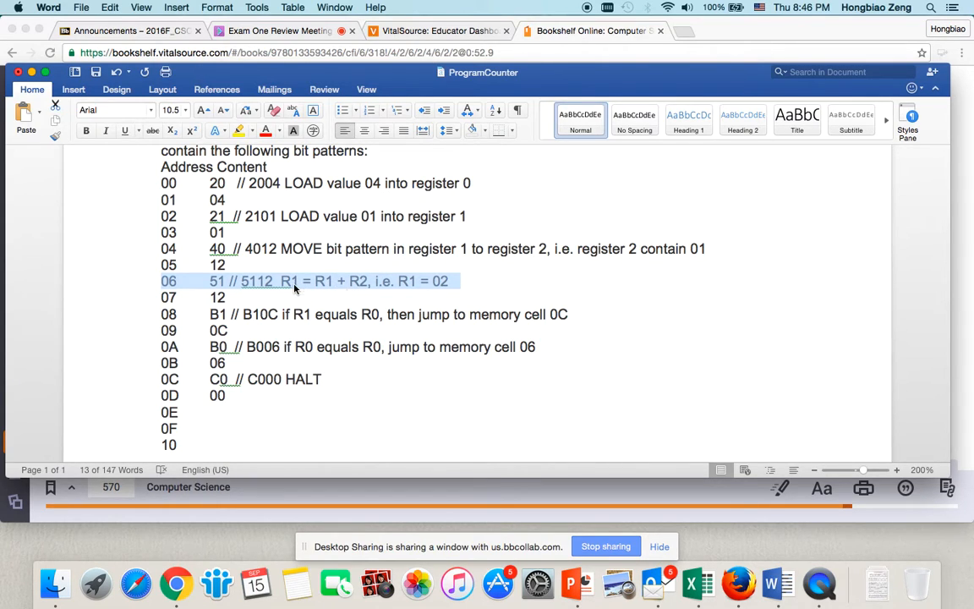
{"action": "mouse_move", "coordinate": [383, 283]}
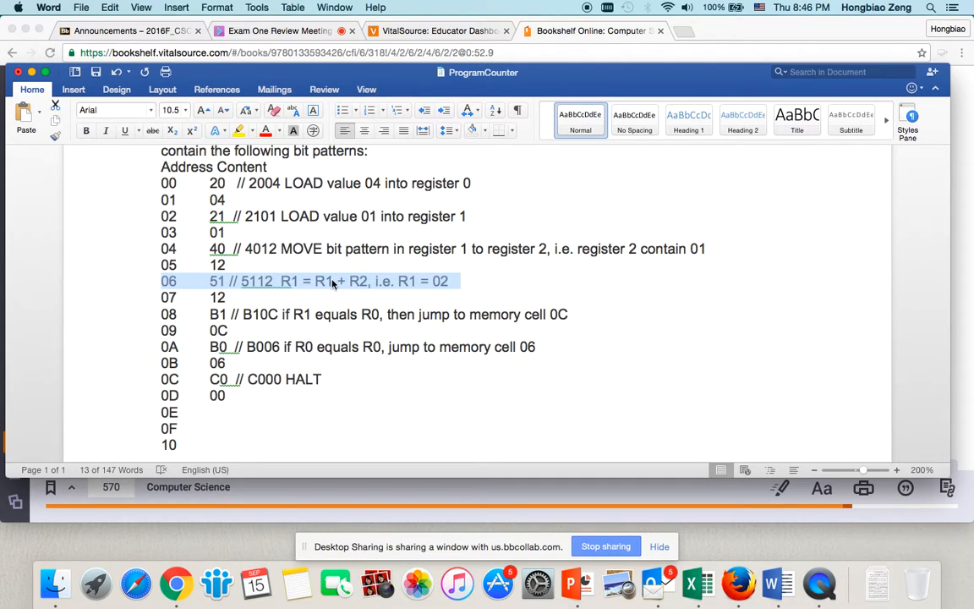
Change line 06's trace to 'R1 = 03' and highlight the B10C condition on line 08
{"action": "left_click", "coordinate": [451, 281]}
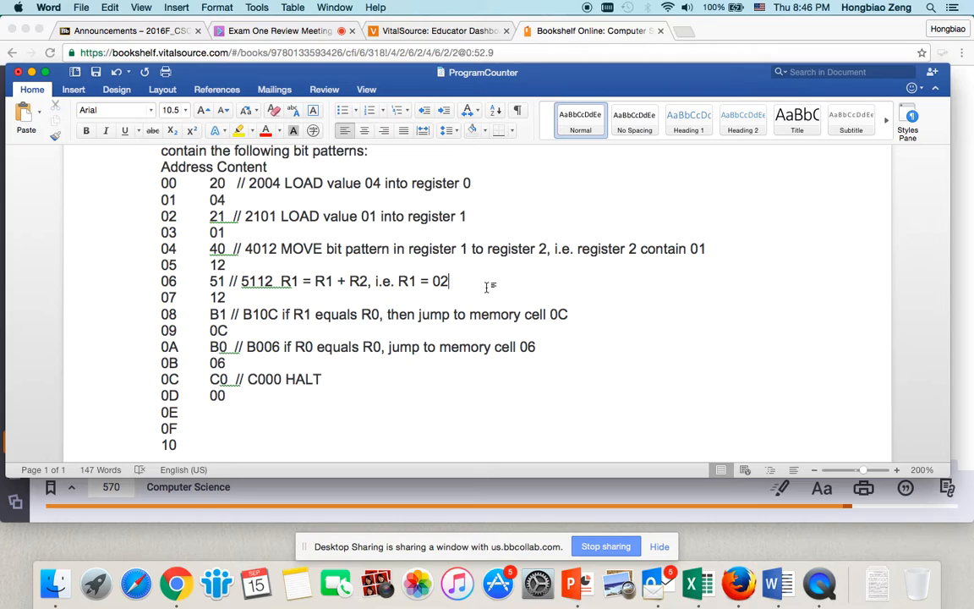
{"action": "mouse_move", "coordinate": [509, 291]}
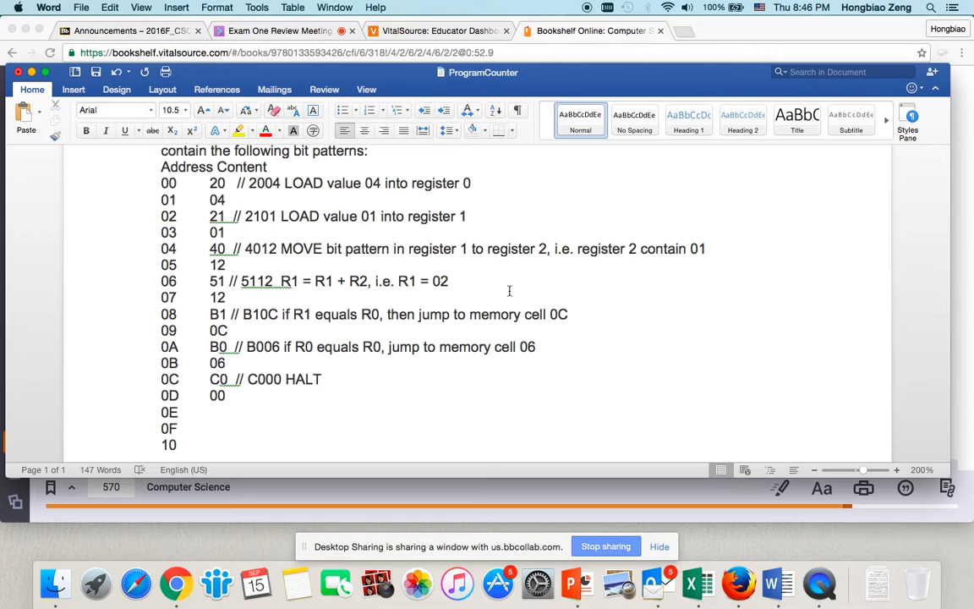
{"action": "key", "text": "Backspace"}
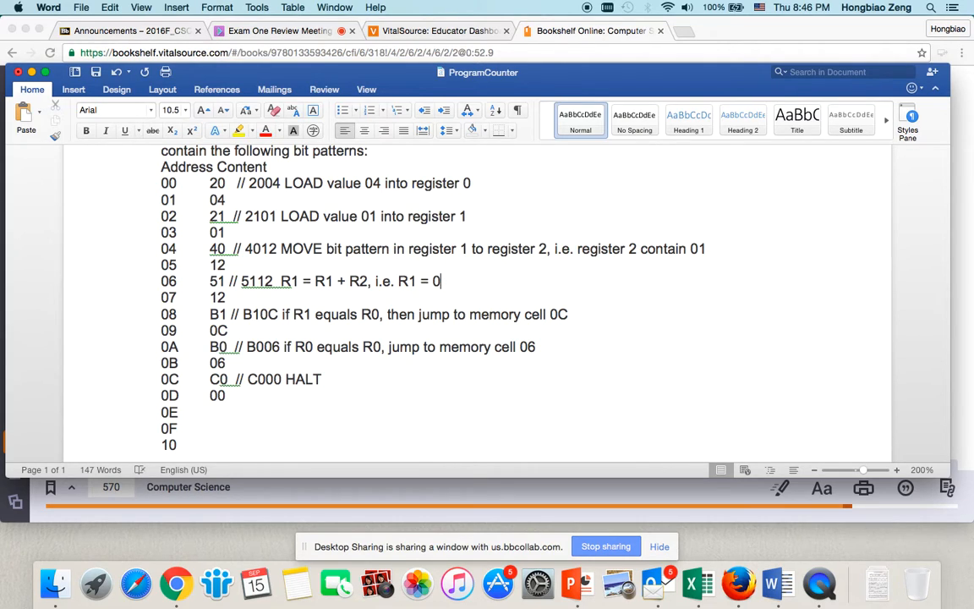
{"action": "type", "text": "3"}
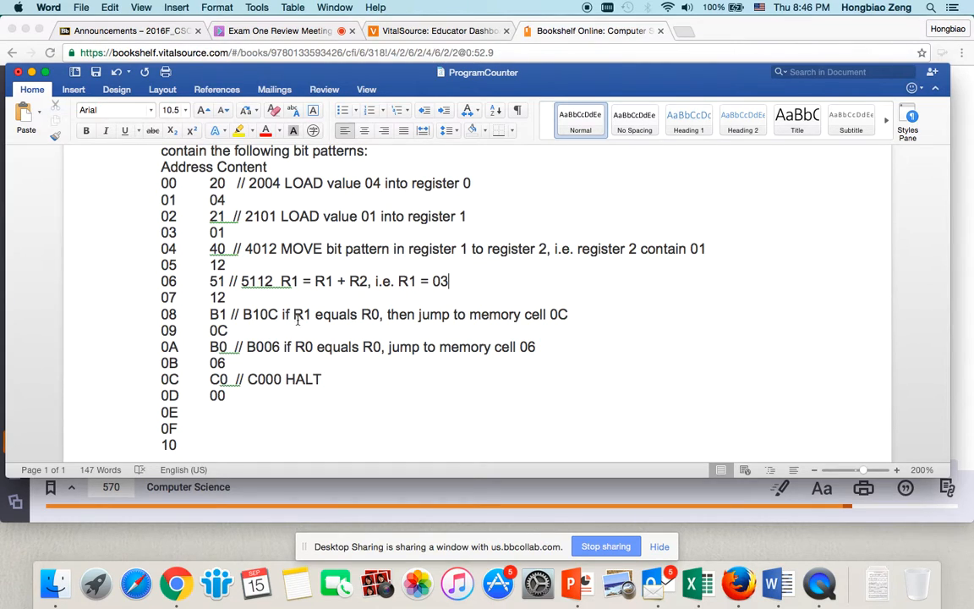
{"action": "left_click_drag", "start_coordinate": [242, 314], "coordinate": [415, 313]}
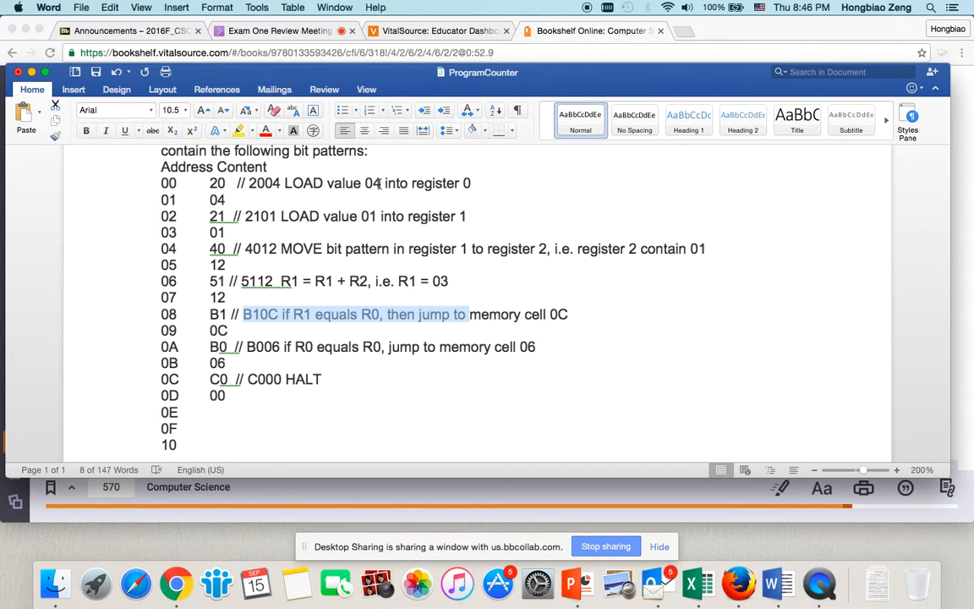
{"action": "mouse_move", "coordinate": [209, 384]}
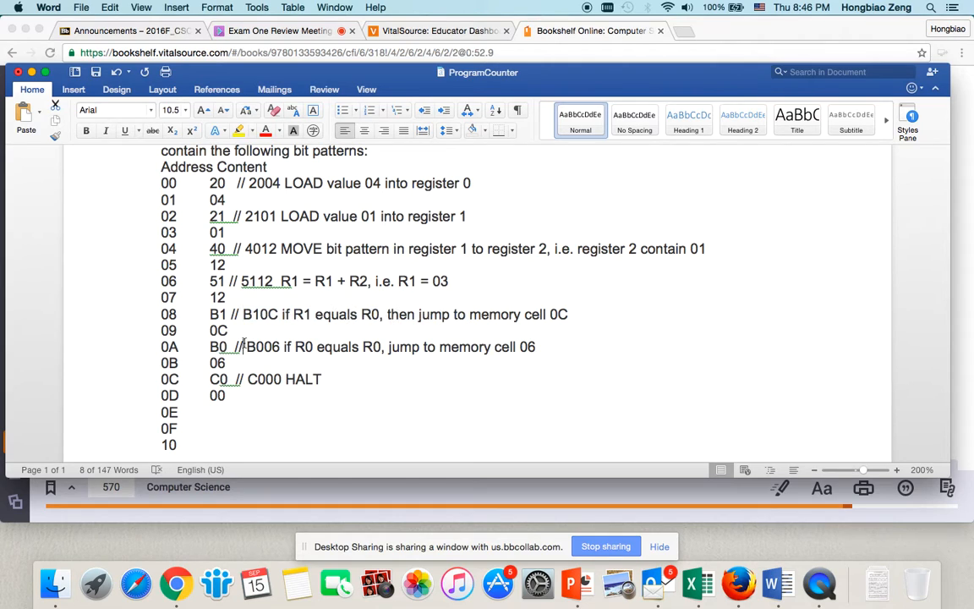
{"action": "left_click_drag", "start_coordinate": [233, 347], "coordinate": [417, 347]}
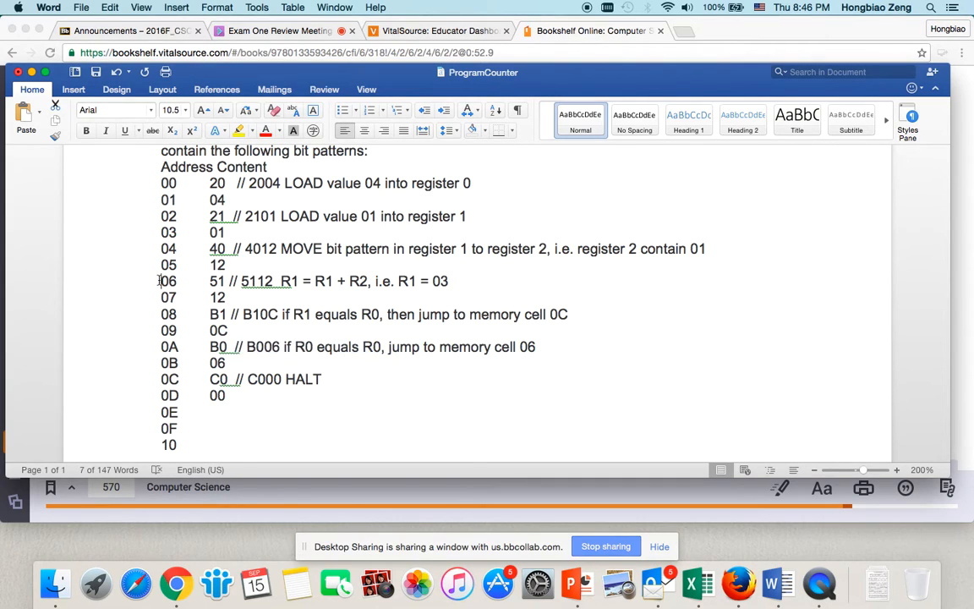
Replace the trace with 04, then highlight the R1 = R0 condition and B006 jump text
{"action": "left_click_drag", "start_coordinate": [160, 280], "coordinate": [448, 281]}
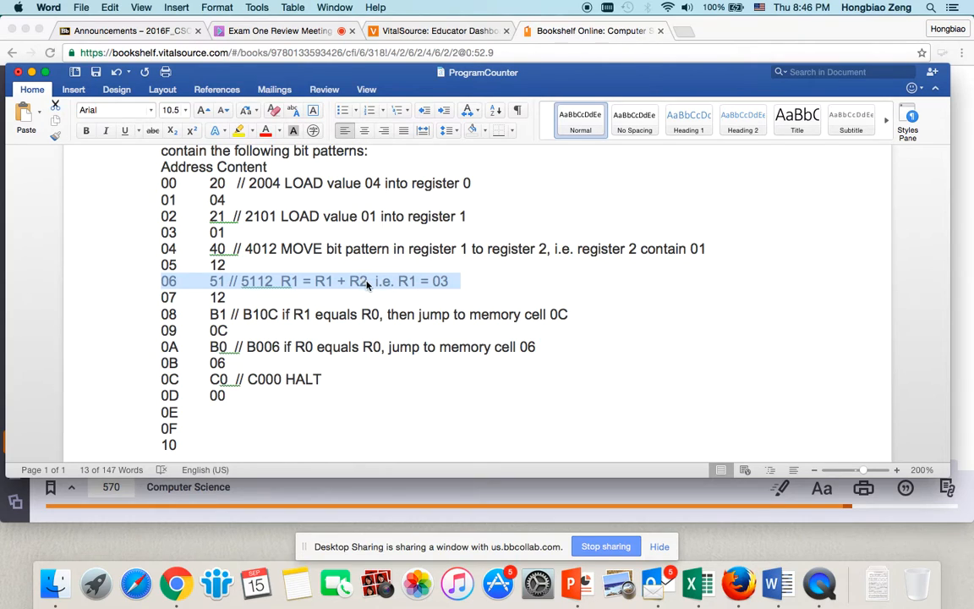
{"action": "mouse_move", "coordinate": [331, 288]}
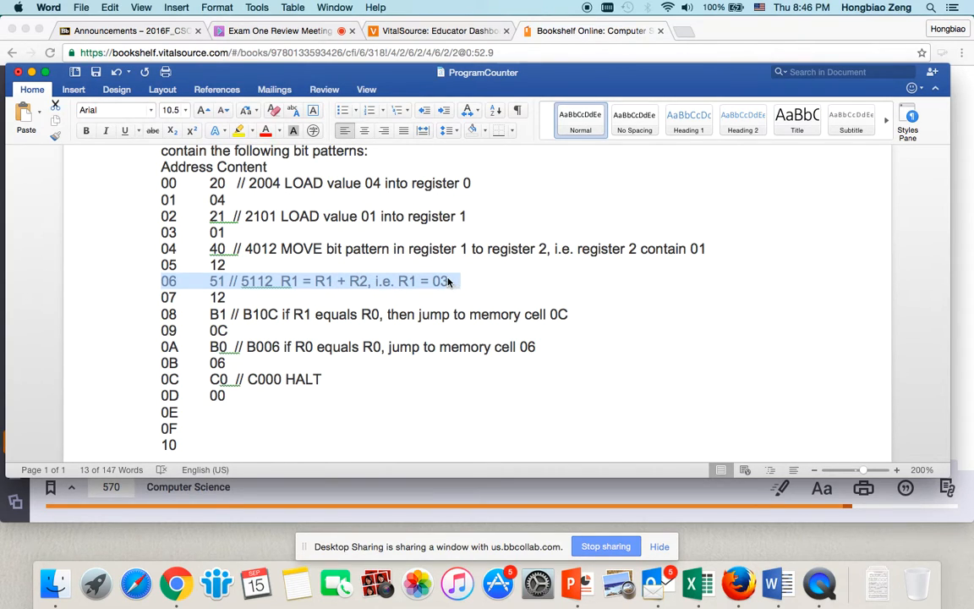
{"action": "type", "text": "04"}
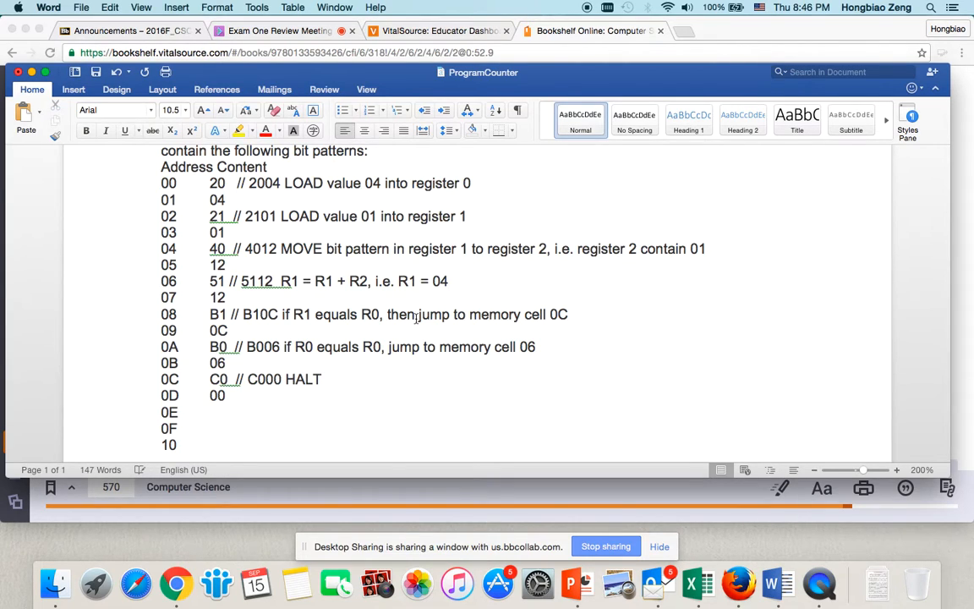
{"action": "left_click_drag", "start_coordinate": [293, 314], "coordinate": [331, 314]}
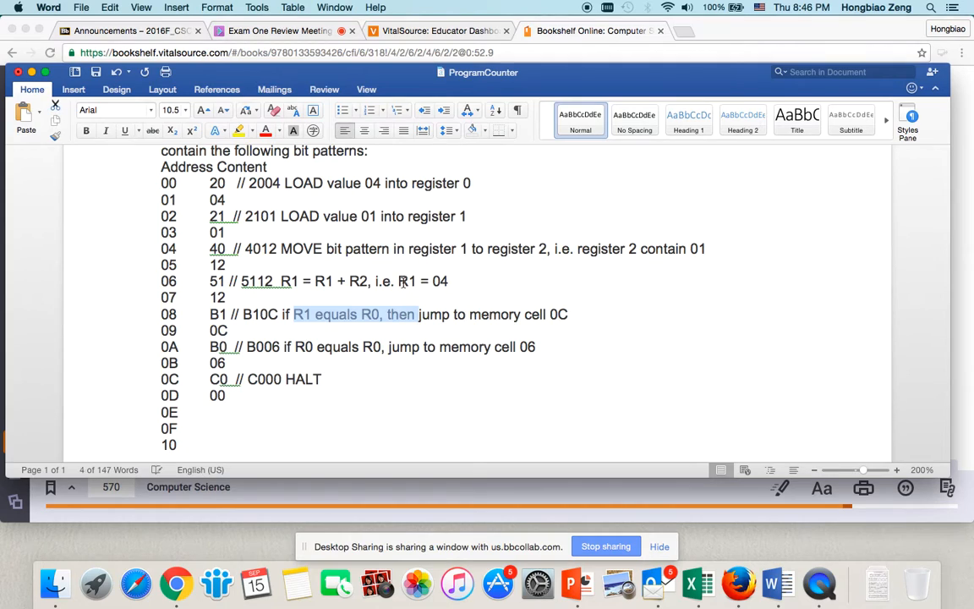
{"action": "mouse_move", "coordinate": [437, 310]}
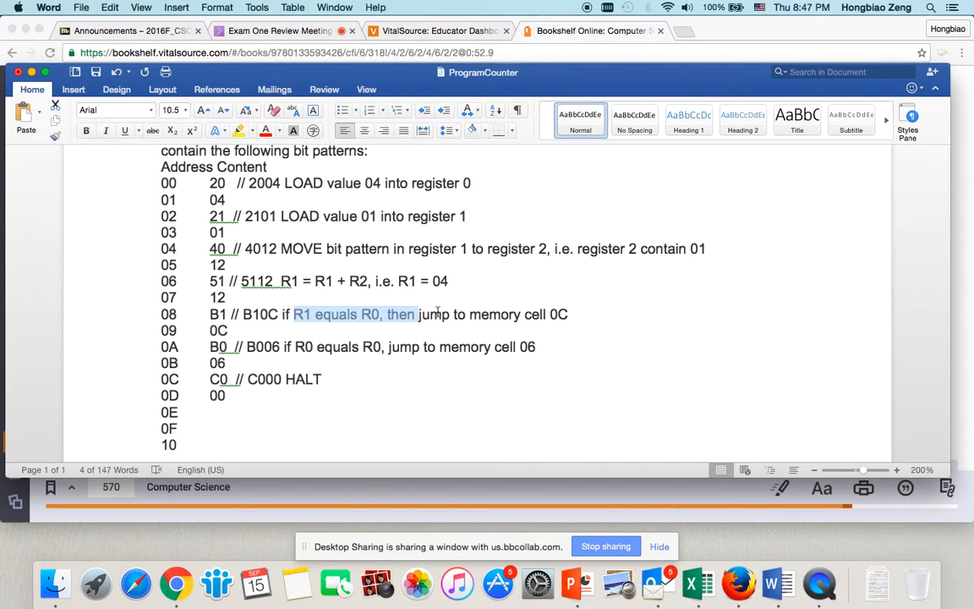
{"action": "left_click_drag", "start_coordinate": [438, 314], "coordinate": [492, 347]}
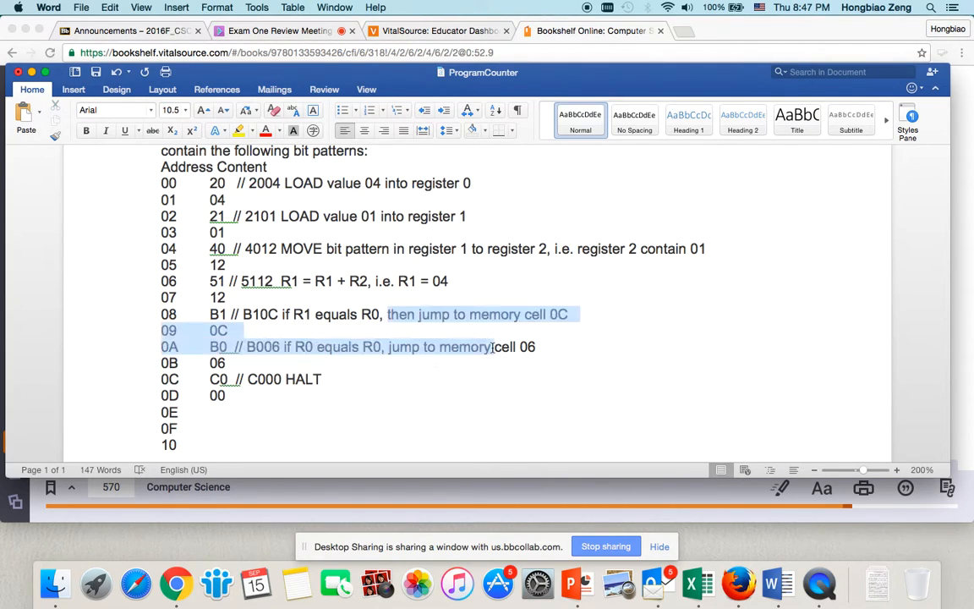
{"action": "left_click", "coordinate": [161, 378]}
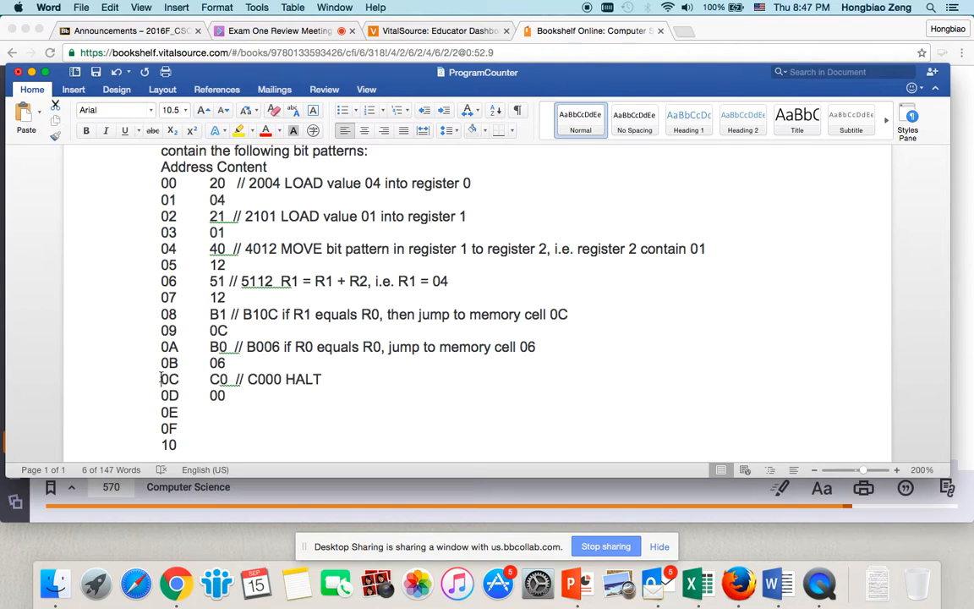
{"action": "left_click_drag", "start_coordinate": [159, 379], "coordinate": [241, 396]}
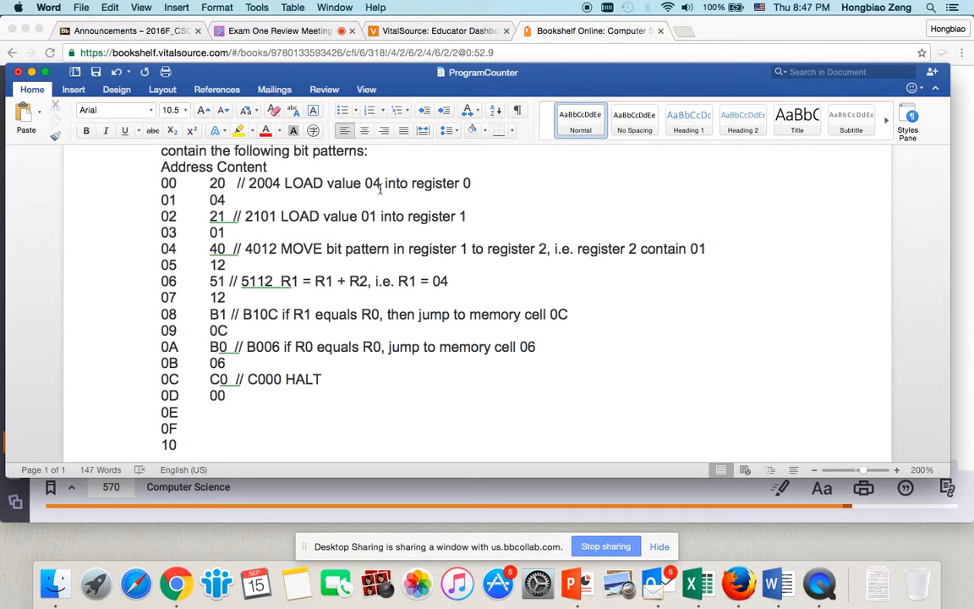
{"action": "scroll", "scroll_direction": "down", "scroll_amount": 3}
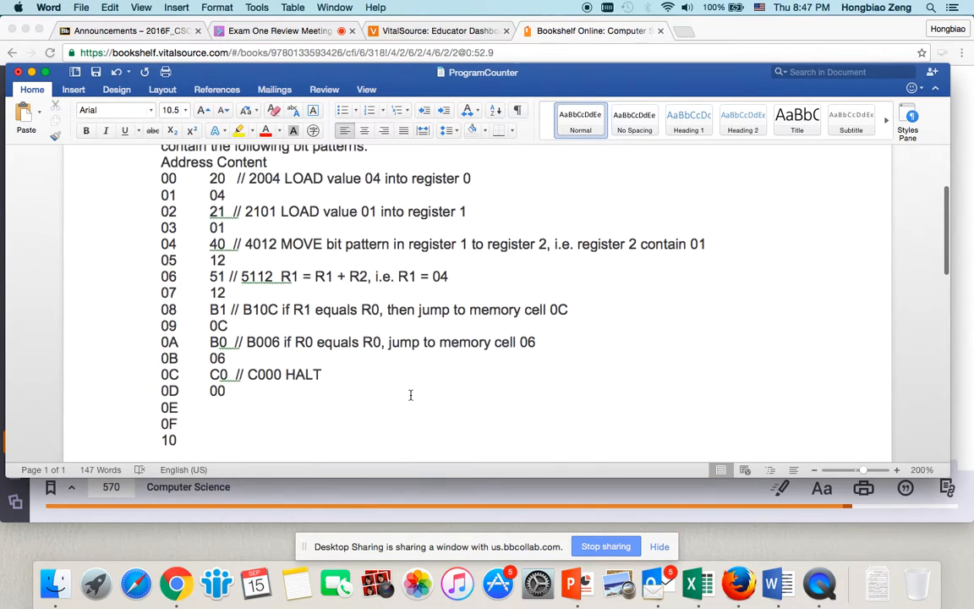
{"action": "scroll", "scroll_direction": "down", "scroll_amount": 3}
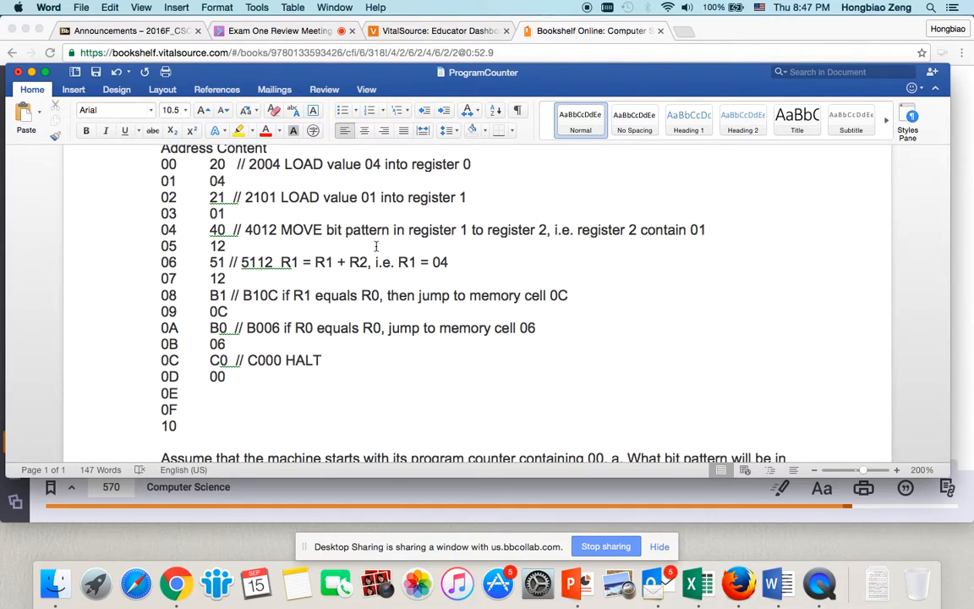